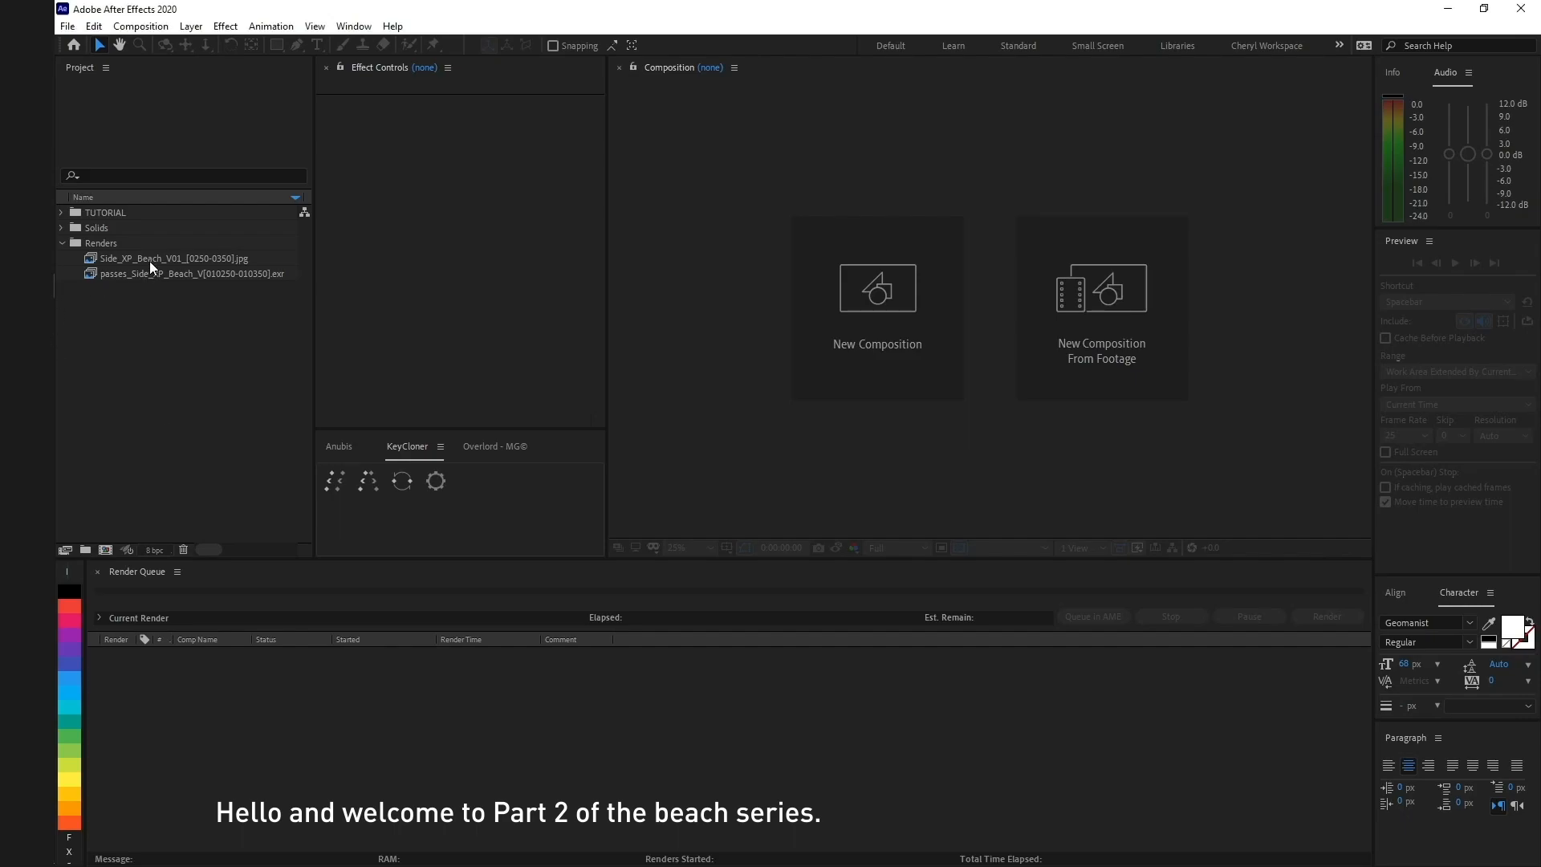
Step: Build a composition named Beach from the JPG beach render with its layer renamed BASE
click(172, 257)
text(Beach)
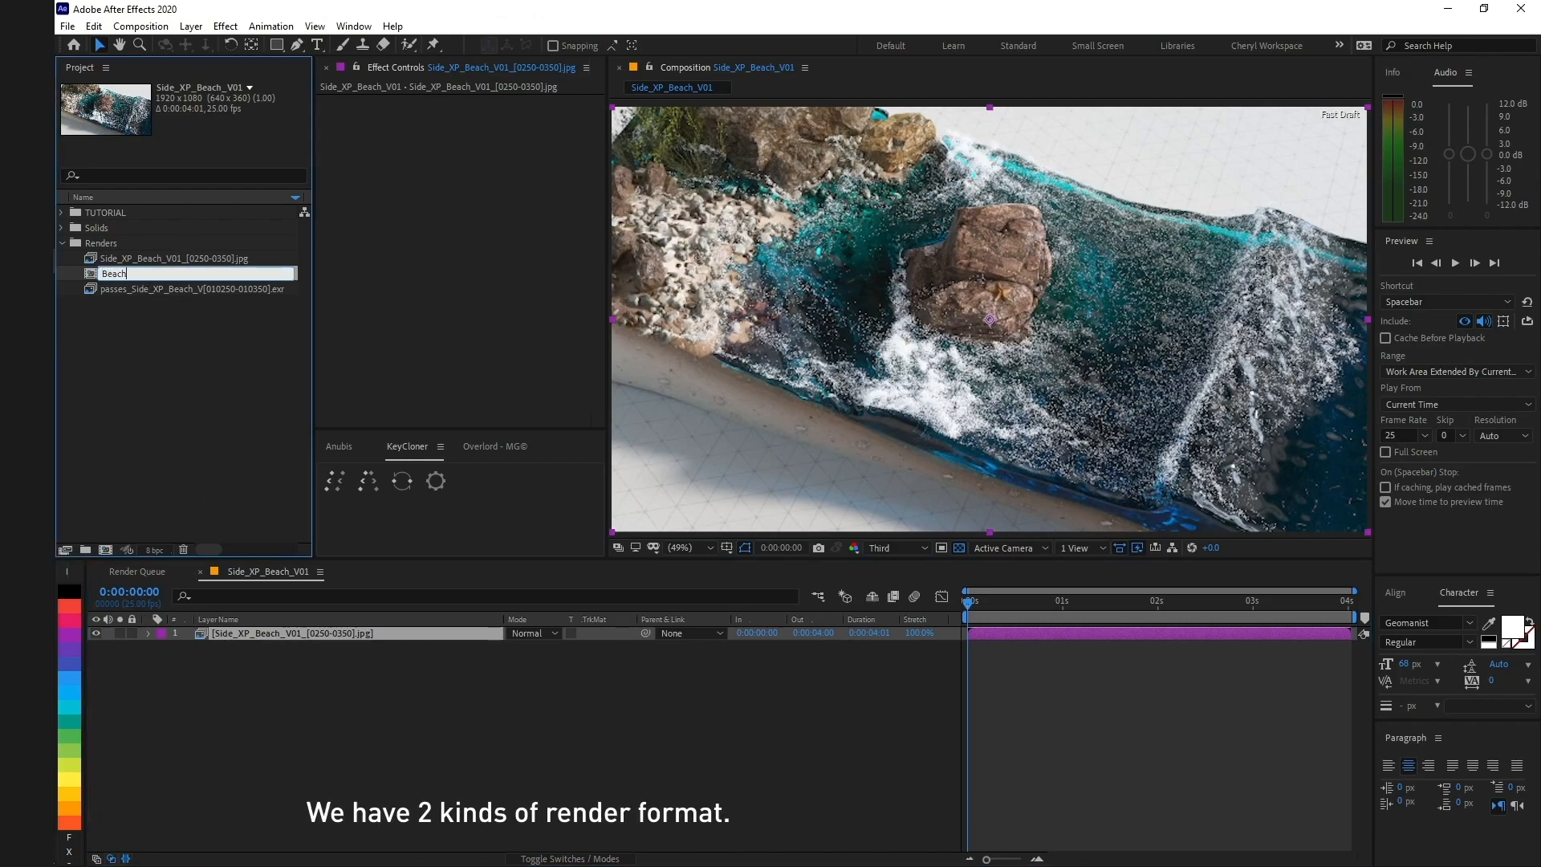
key(Return)
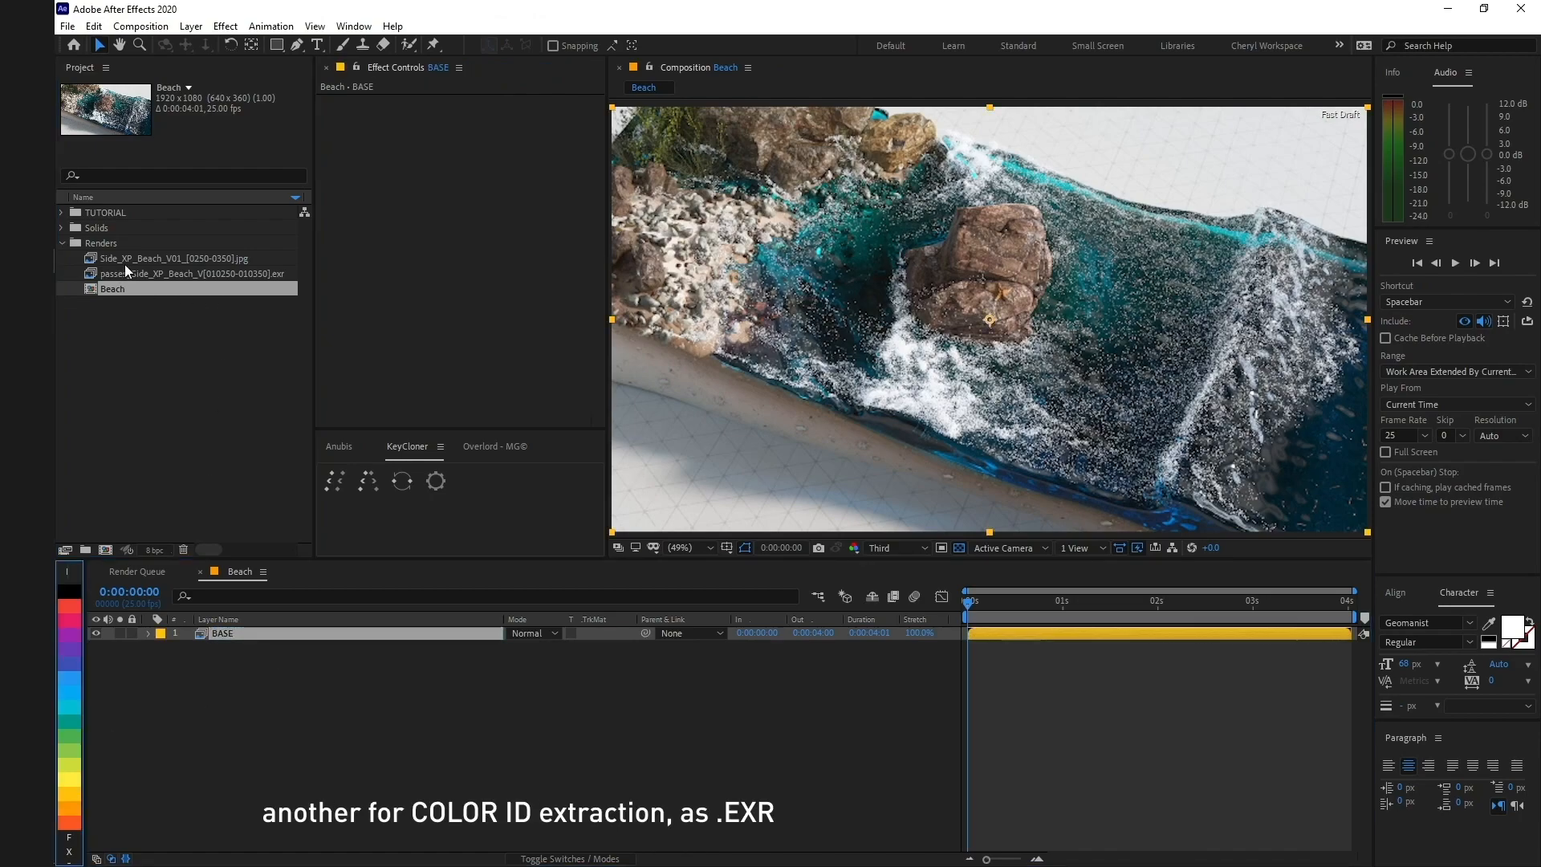
Step: Add the EXR passes as a COLOR ID layer with EXtractoR set to Object layer color
click(193, 273)
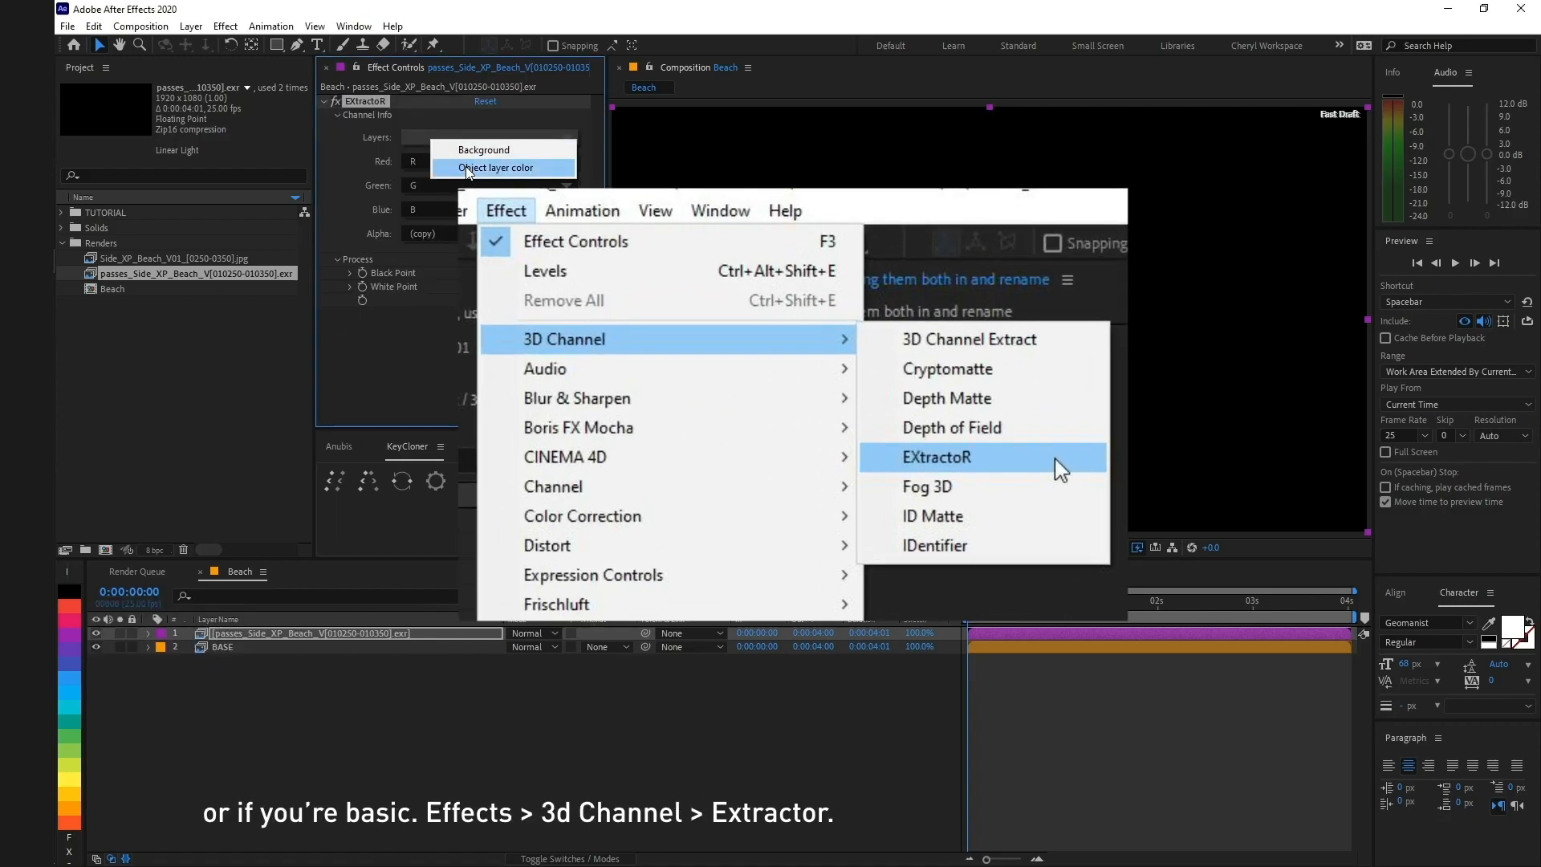
click(936, 457)
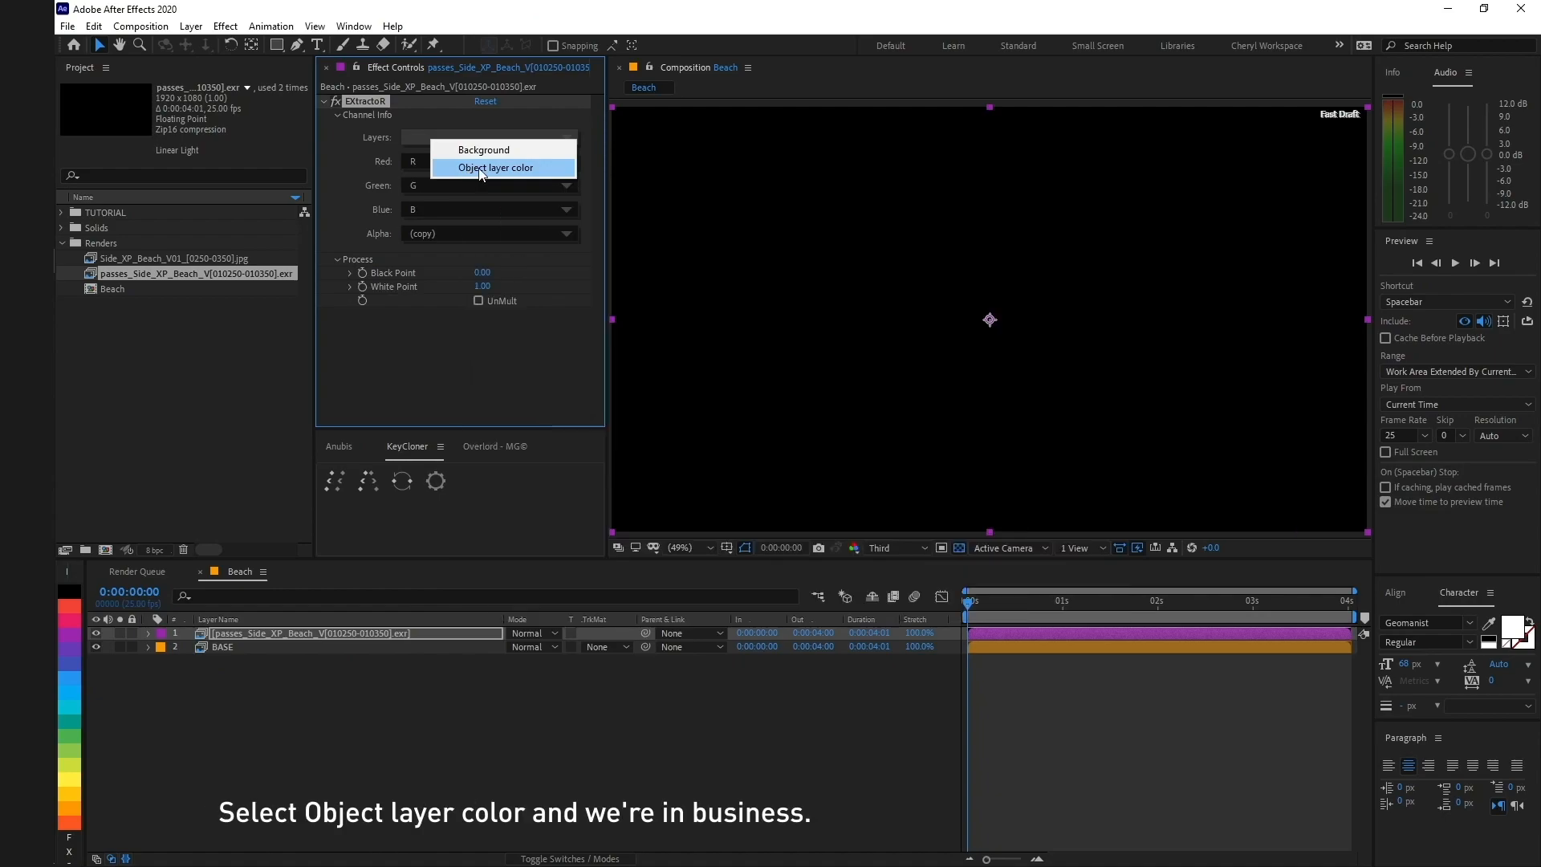
click(496, 167)
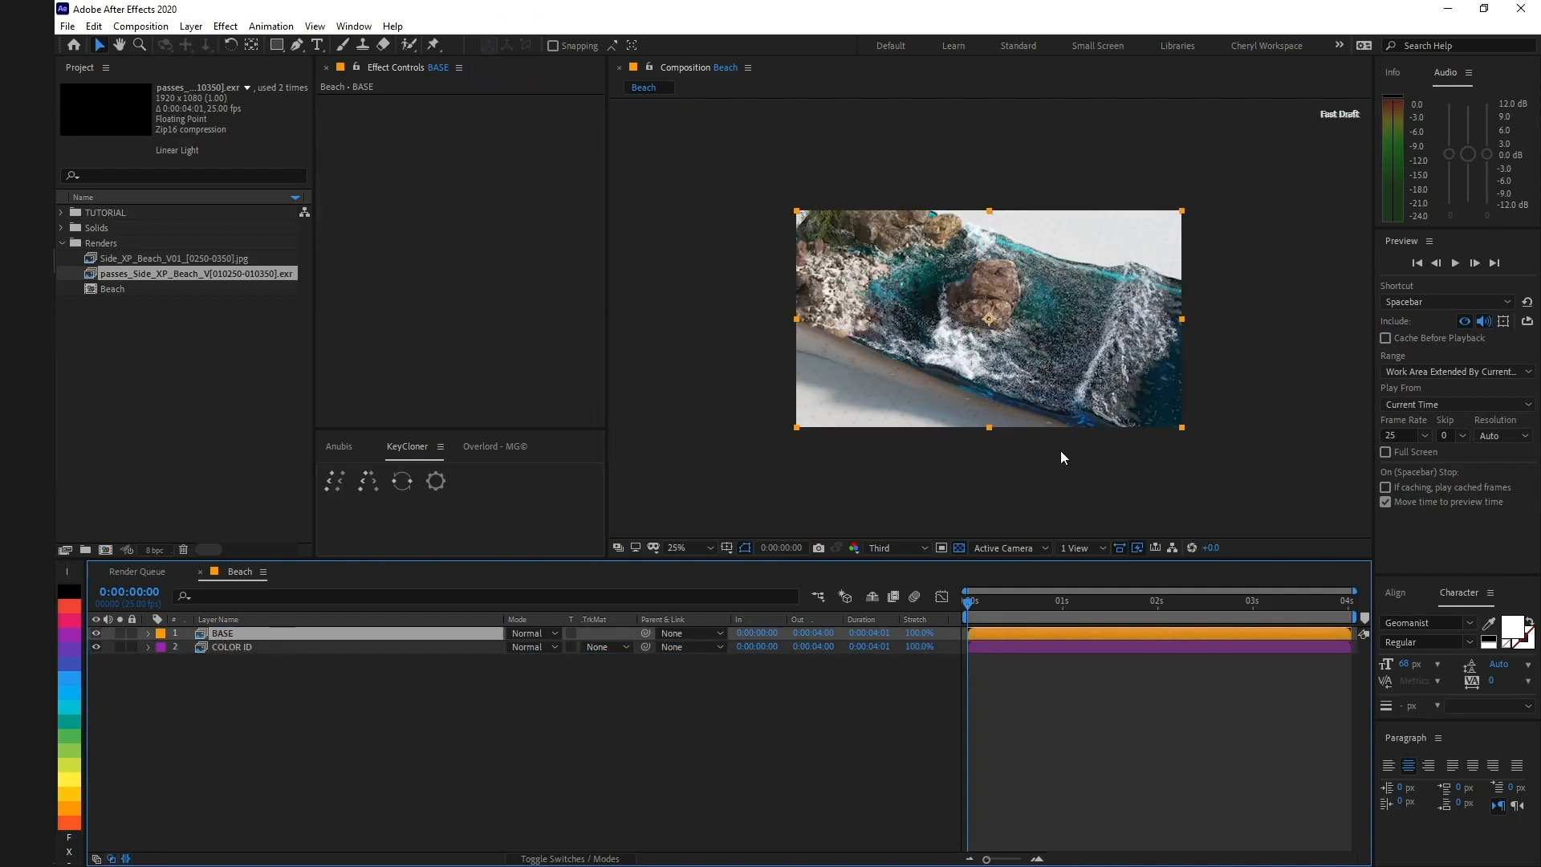
Step: Duplicate the BASE layer as a Water copy on a later frame of the shot
click(1146, 600)
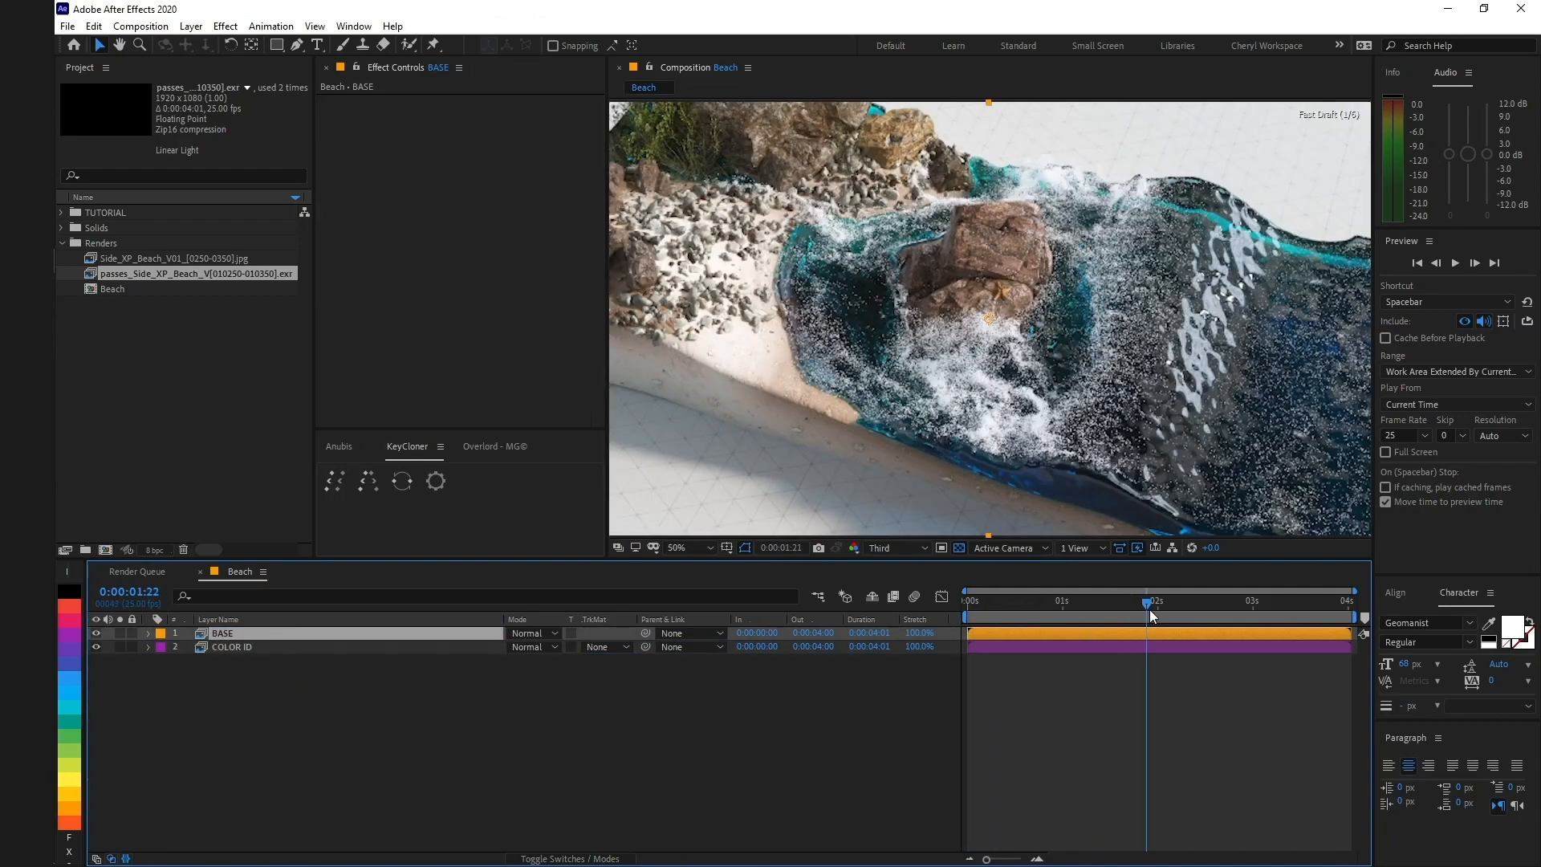
click(677, 548)
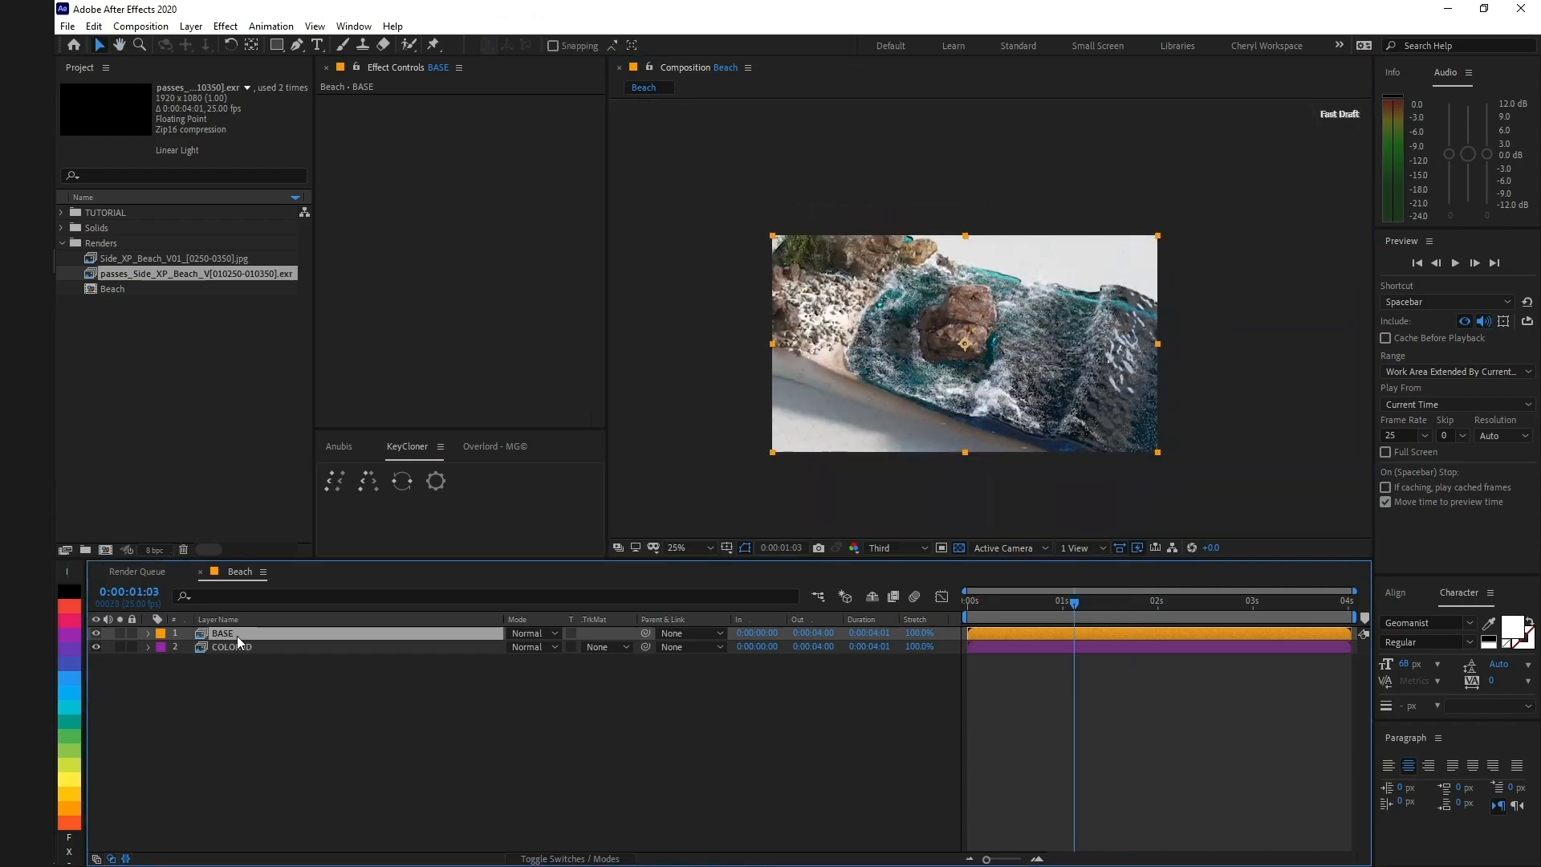
key(ctrl+d)
text(s)
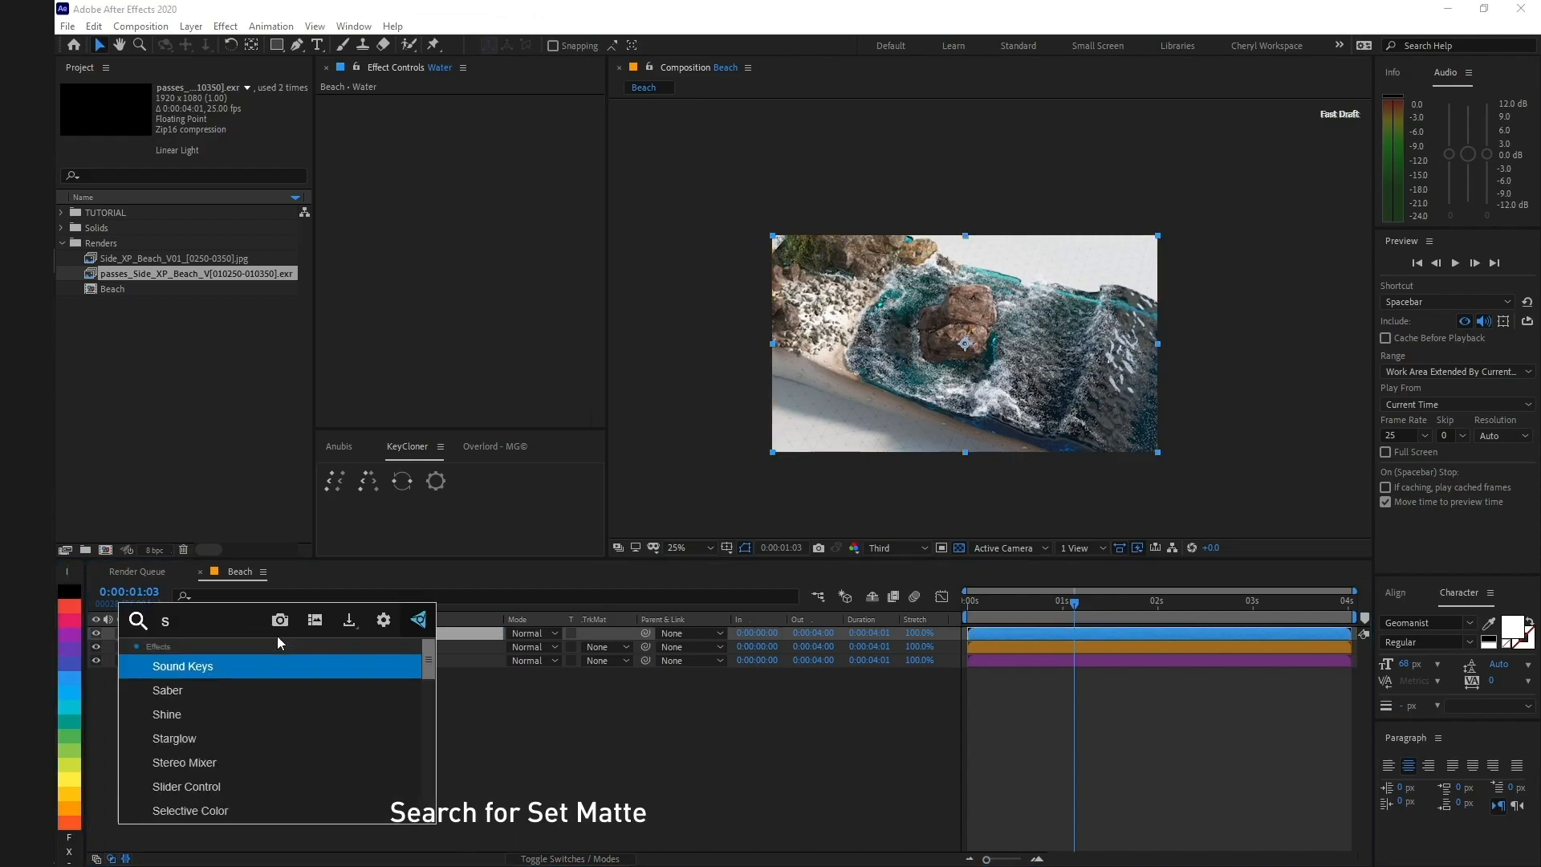
Step: Apply Set Matte to Water taking its matte from the COLOR ID layer
click(183, 666)
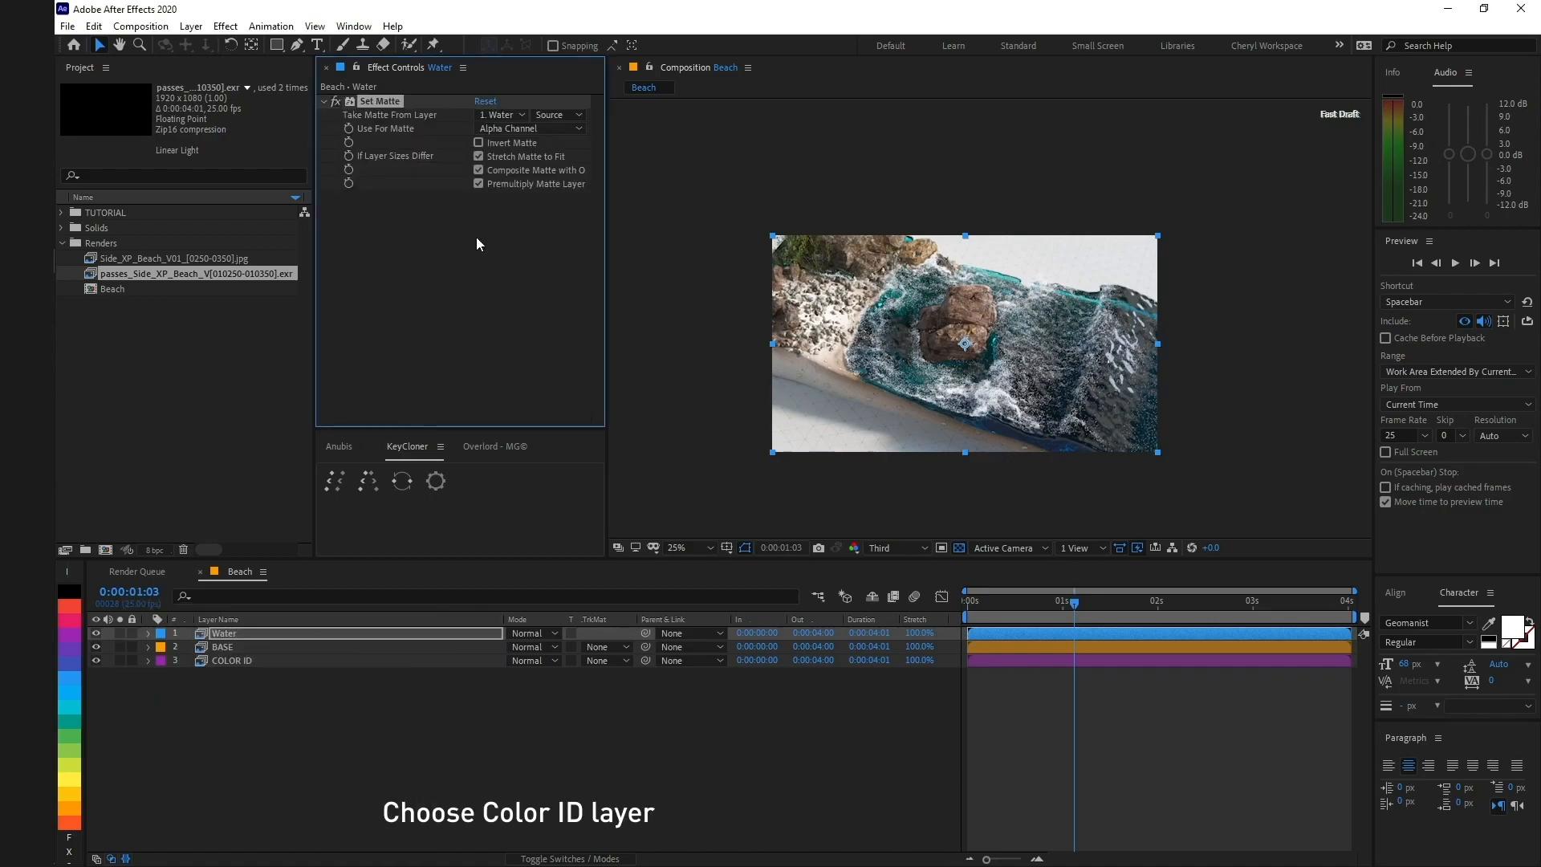
click(503, 114)
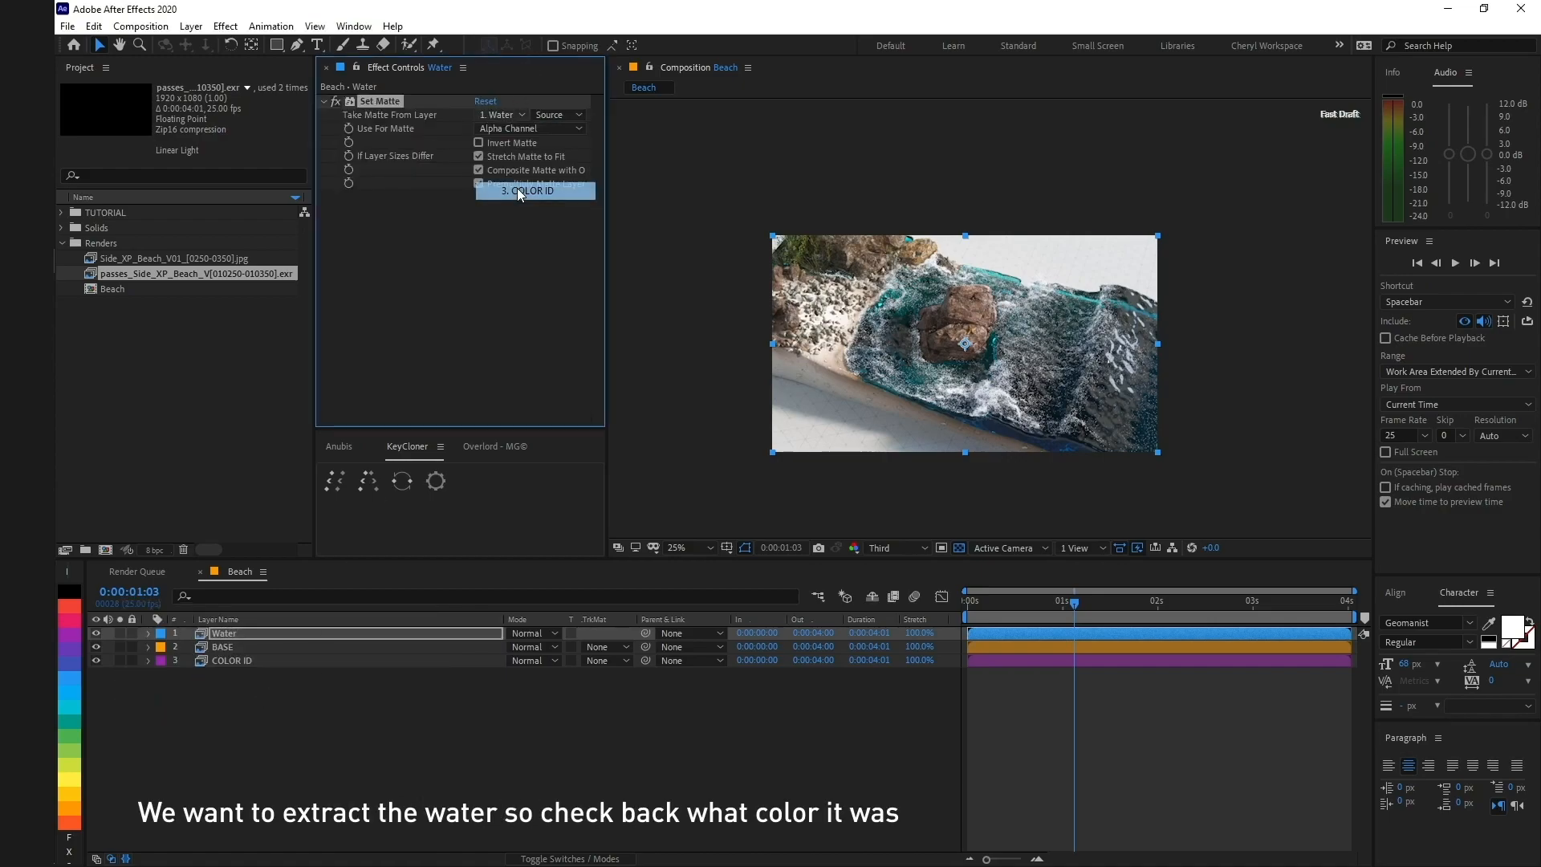
click(528, 189)
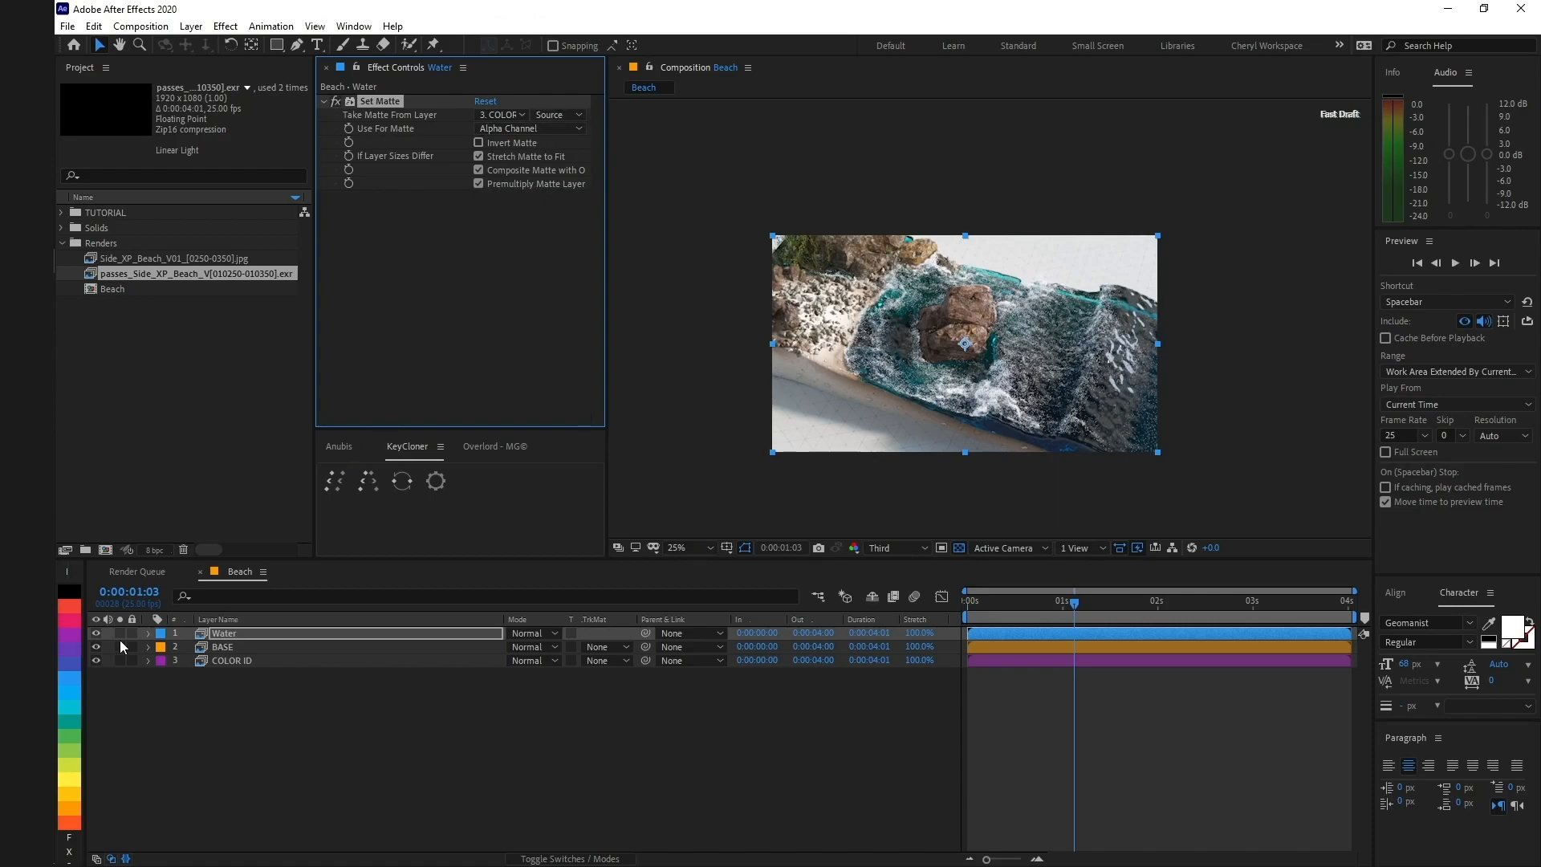
Step: Check COLOR ID's colours soloed, then set Water's matte to the blue channel
click(231, 660)
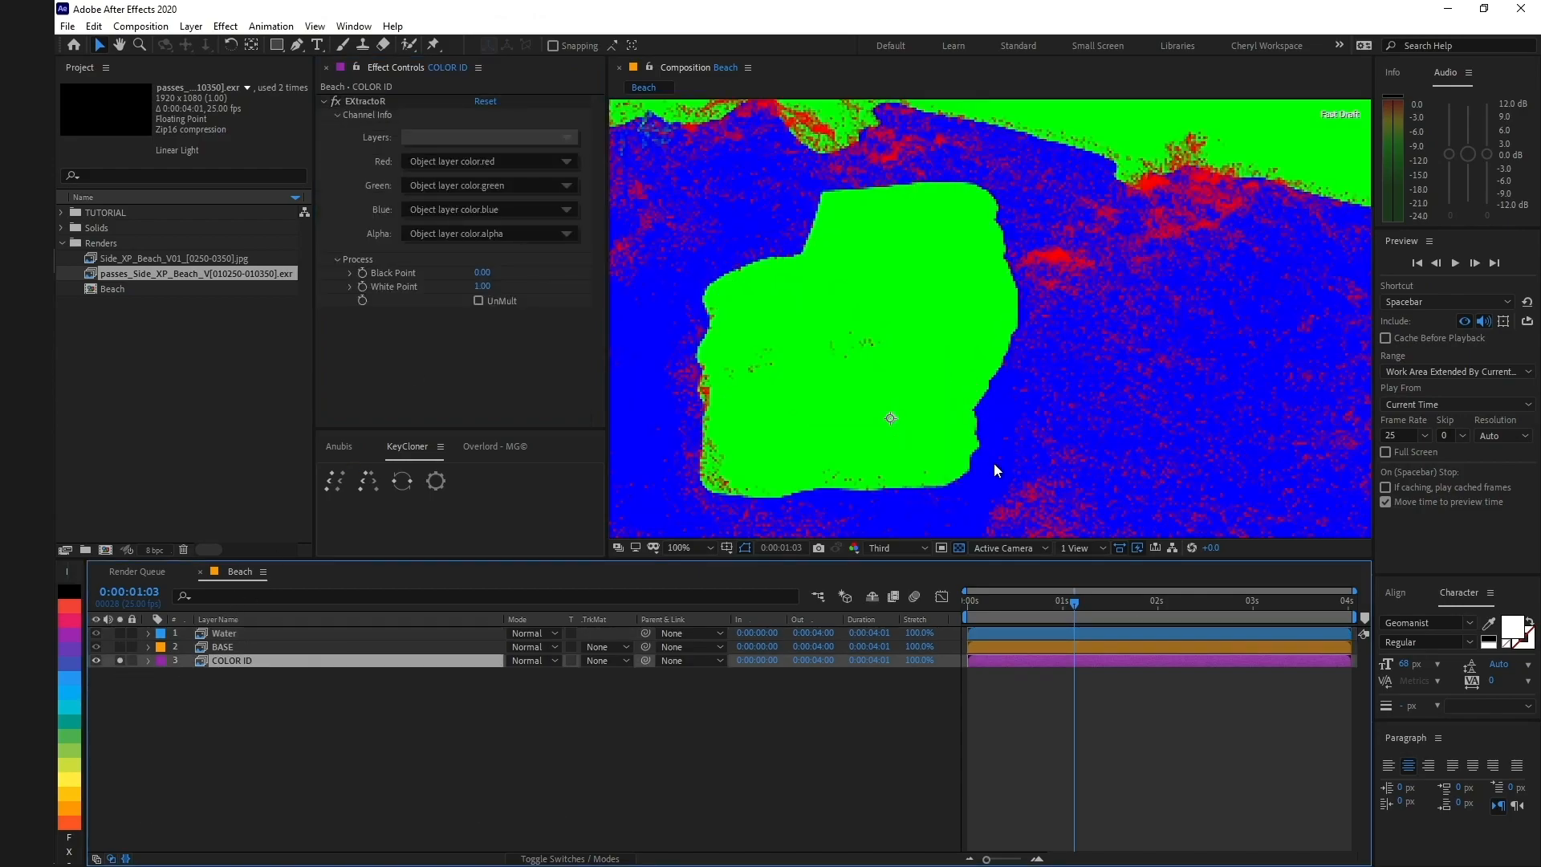
click(96, 660)
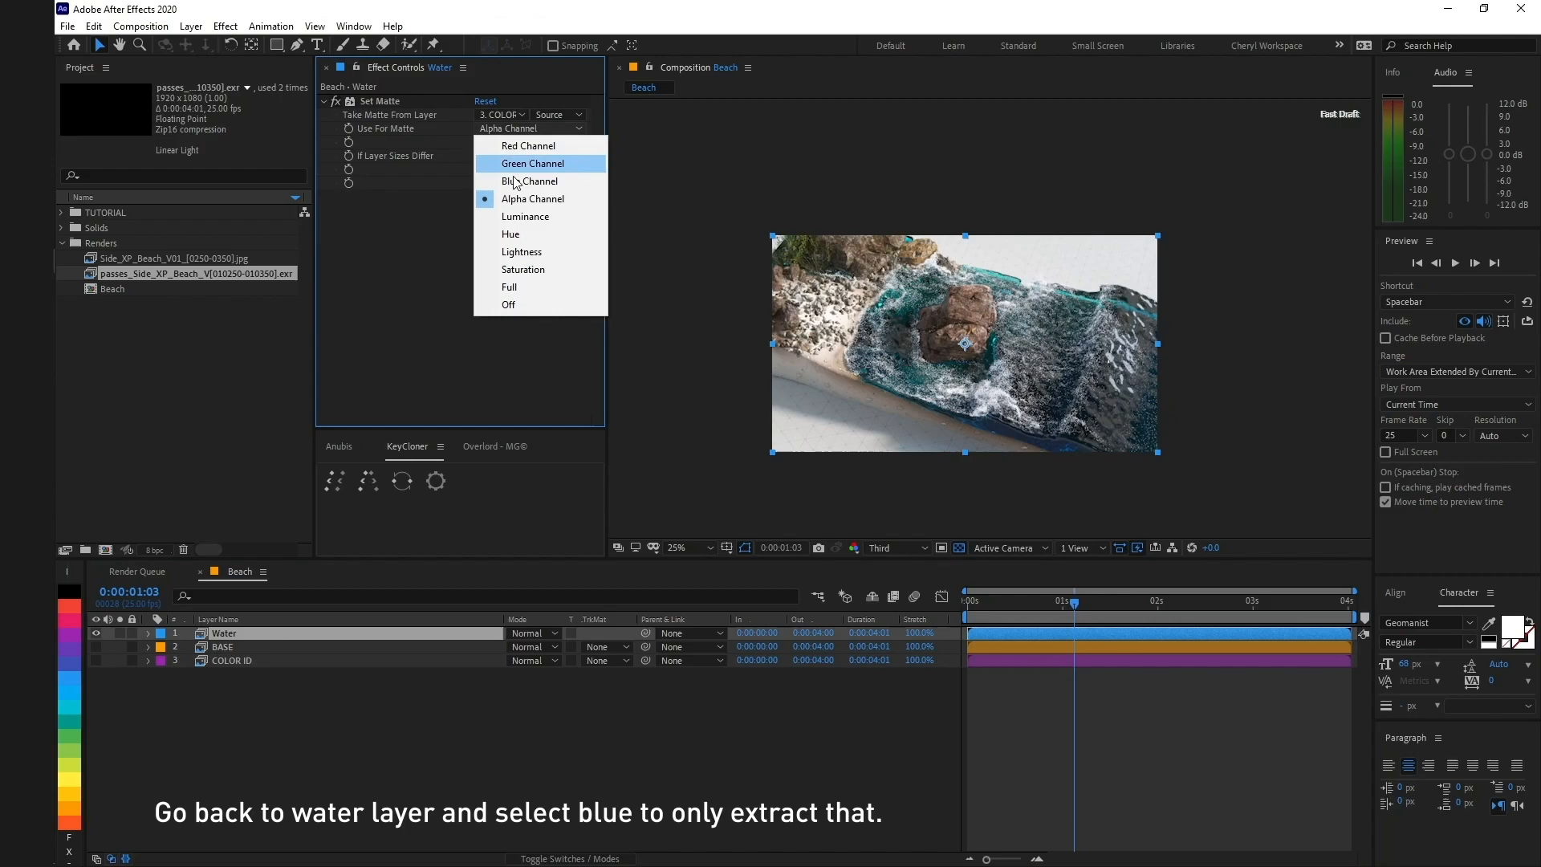
click(528, 182)
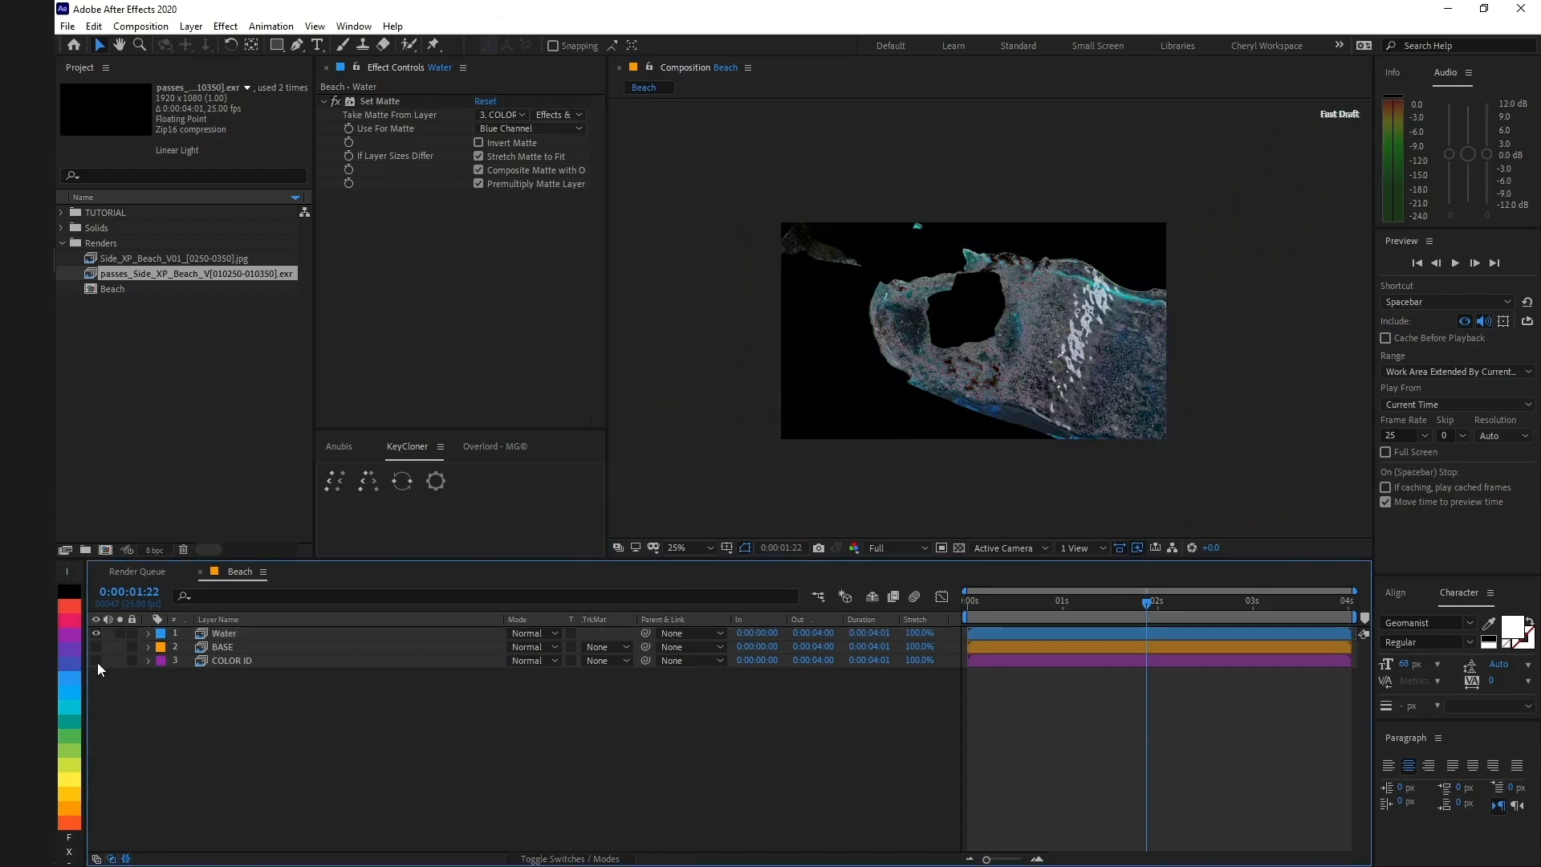
Step: Duplicate BASE as a Foam layer and inspect COLOR ID's red foam colour
click(225, 646)
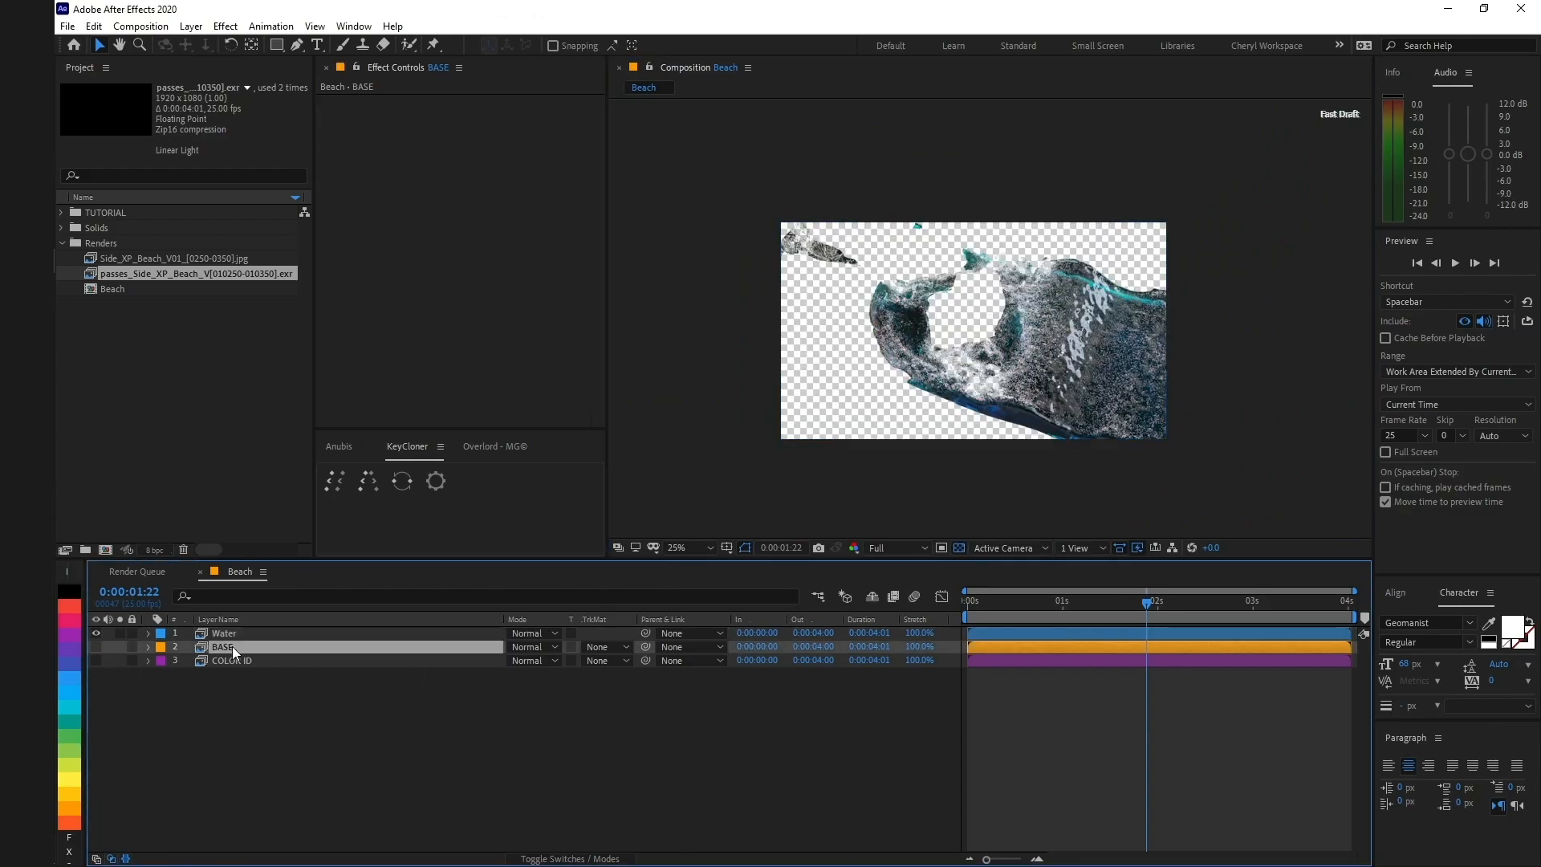
key(ctrl+d)
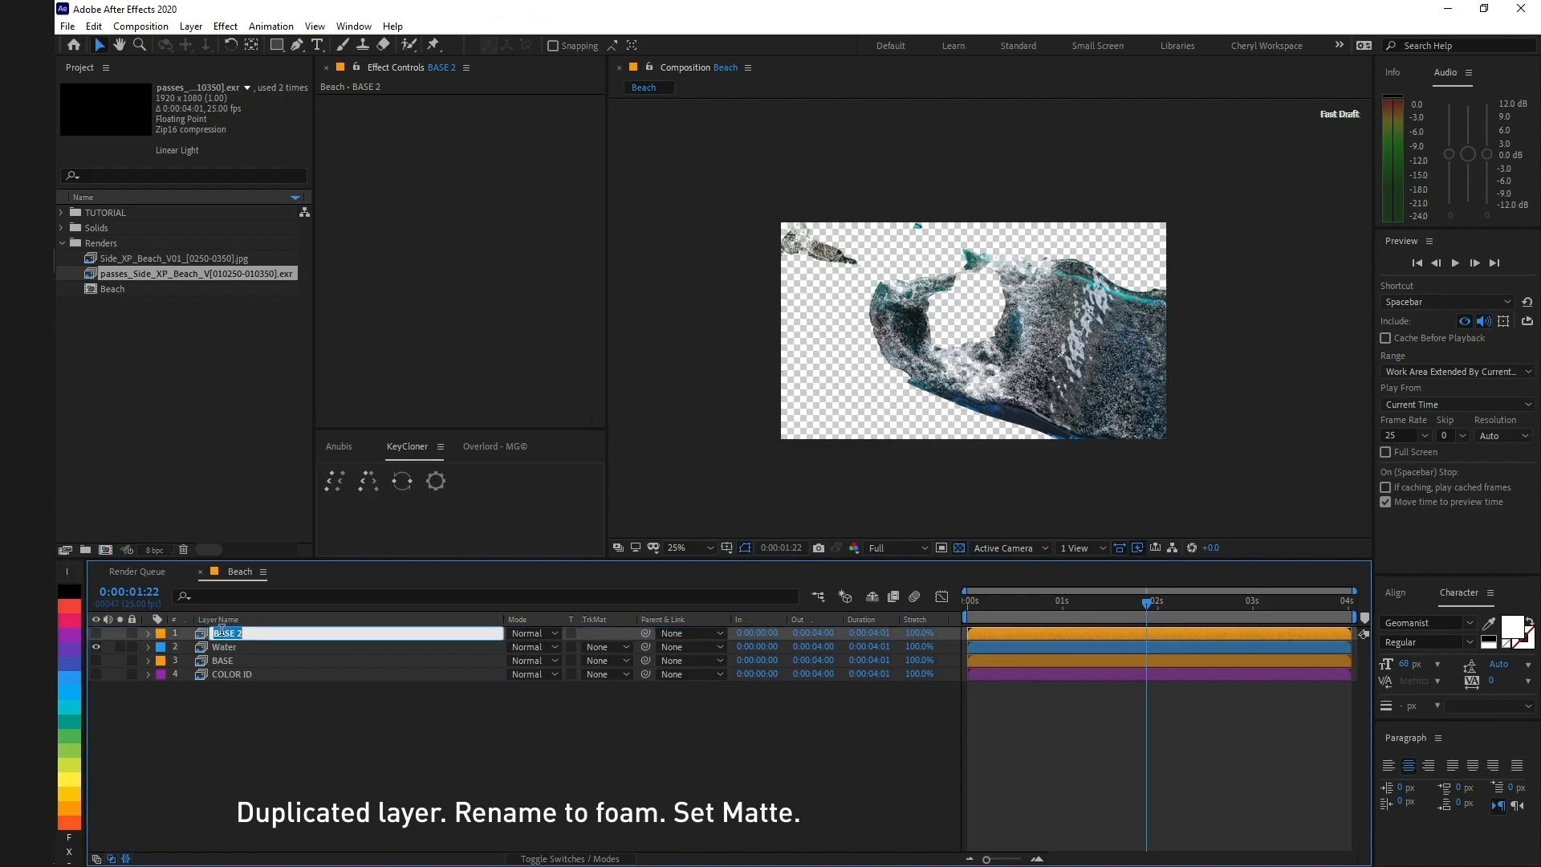
text(Foam)
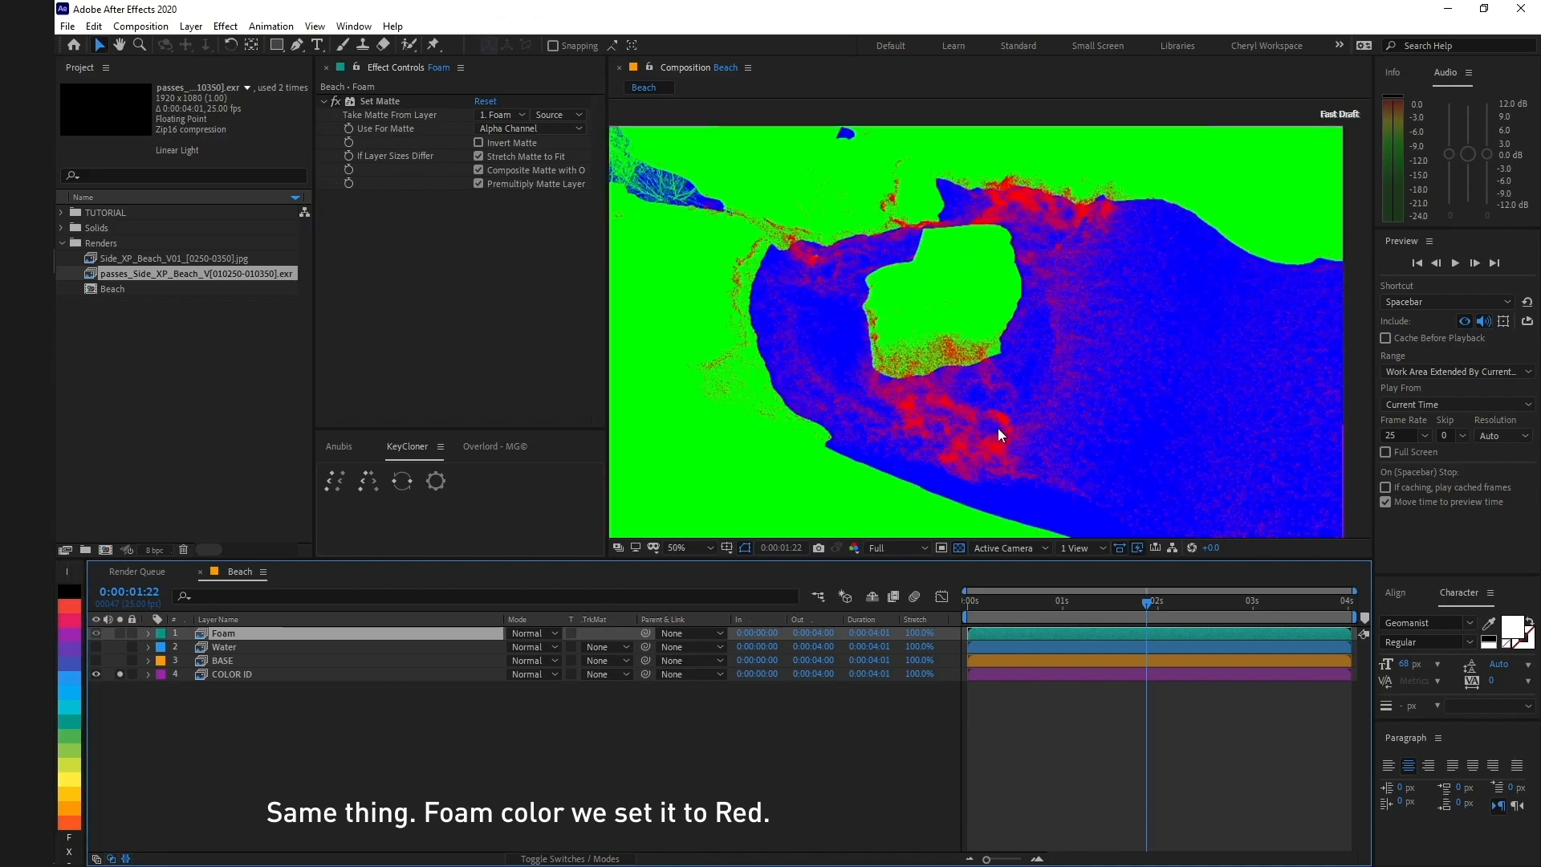
click(231, 674)
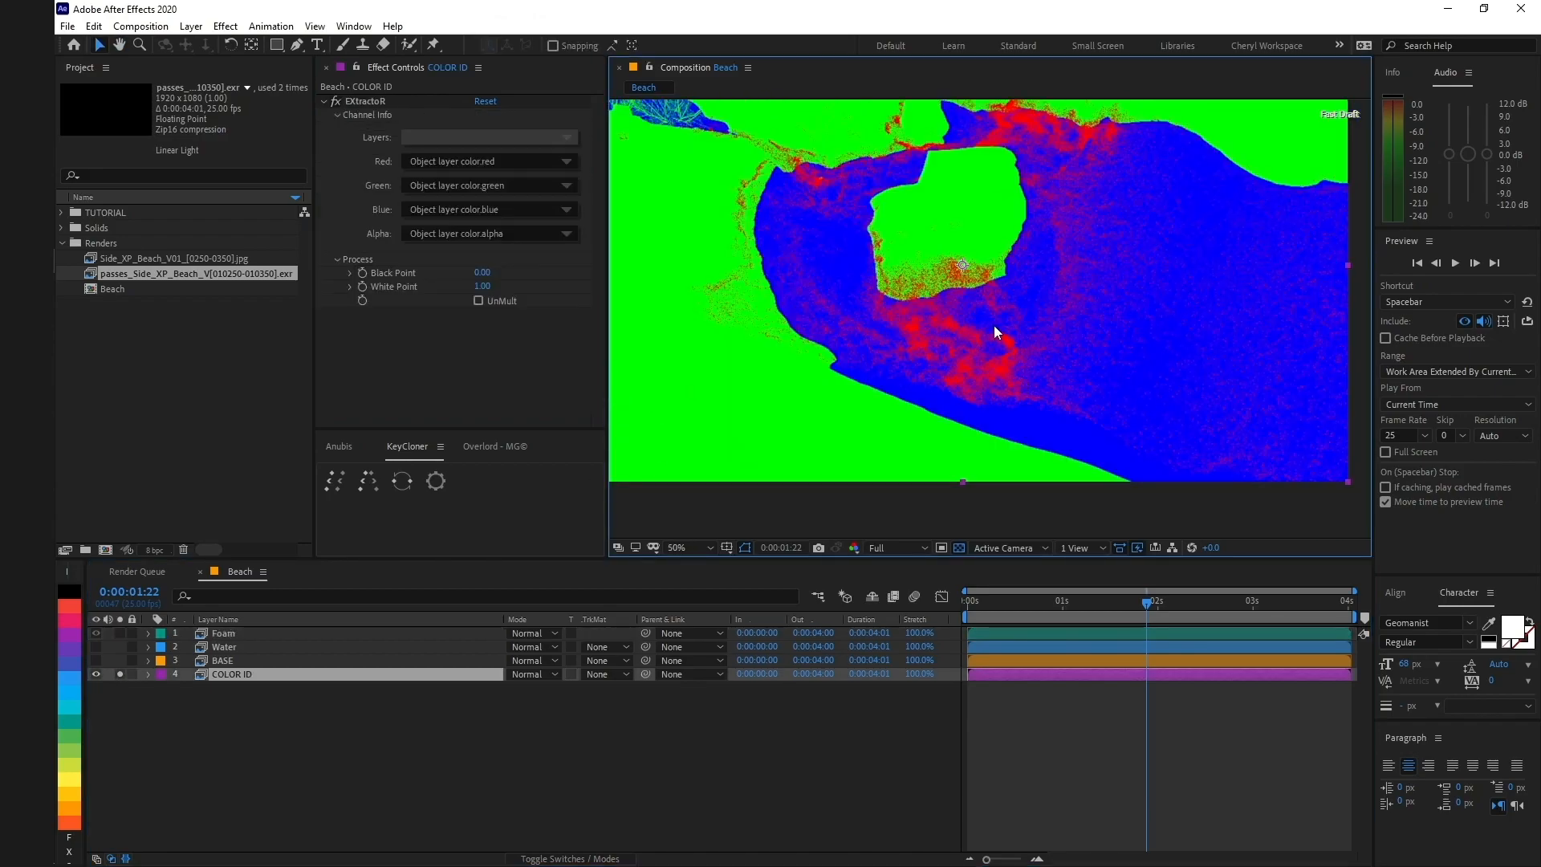
Step: Matte Foam from COLOR ID with Effects & Masks and show the full water-and-foam composite
click(223, 647)
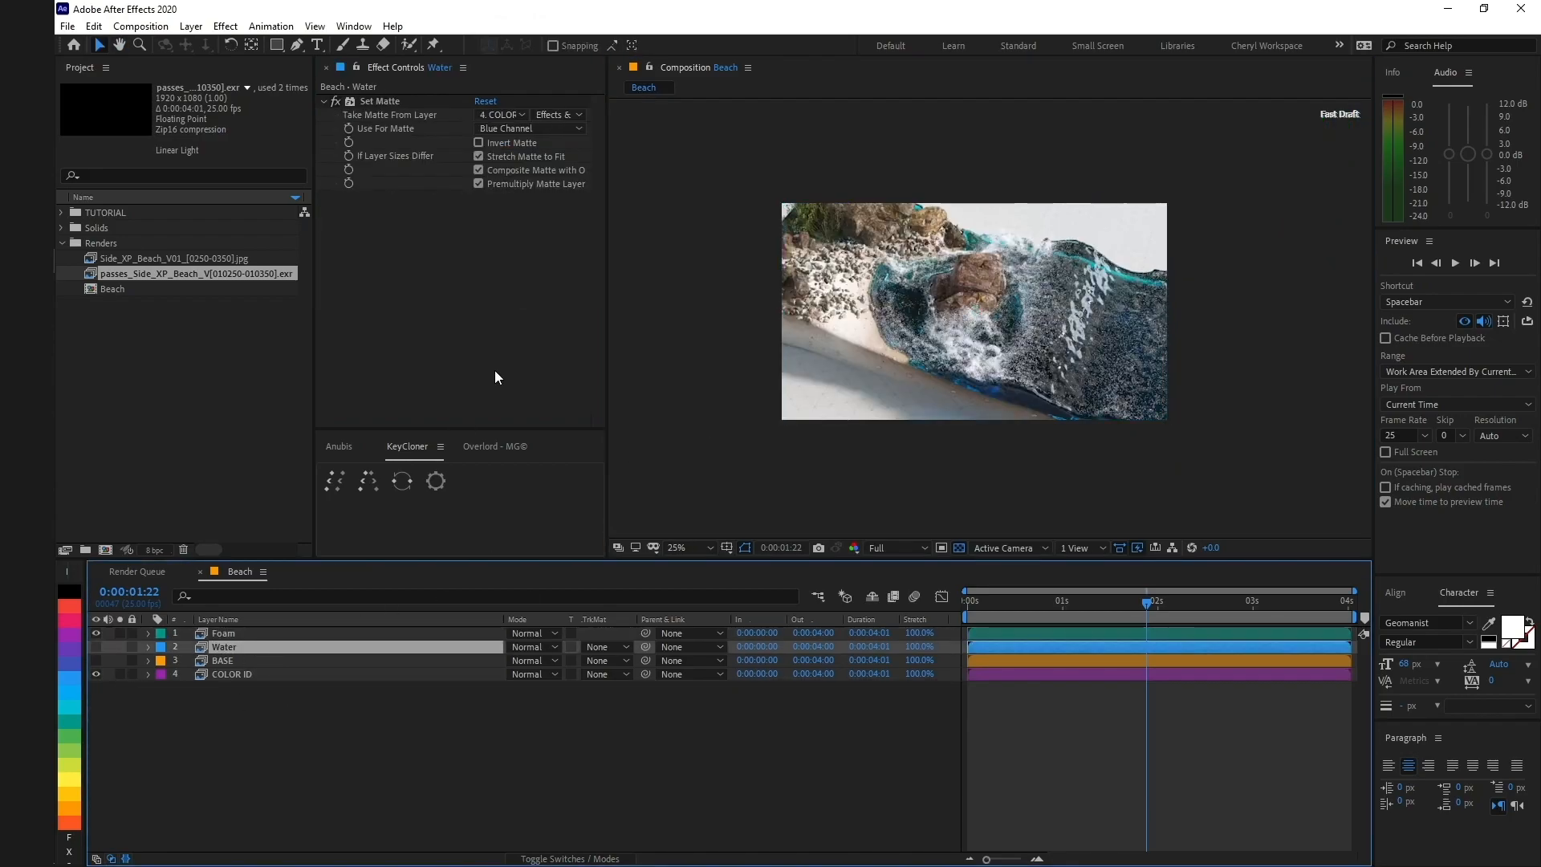
click(528, 128)
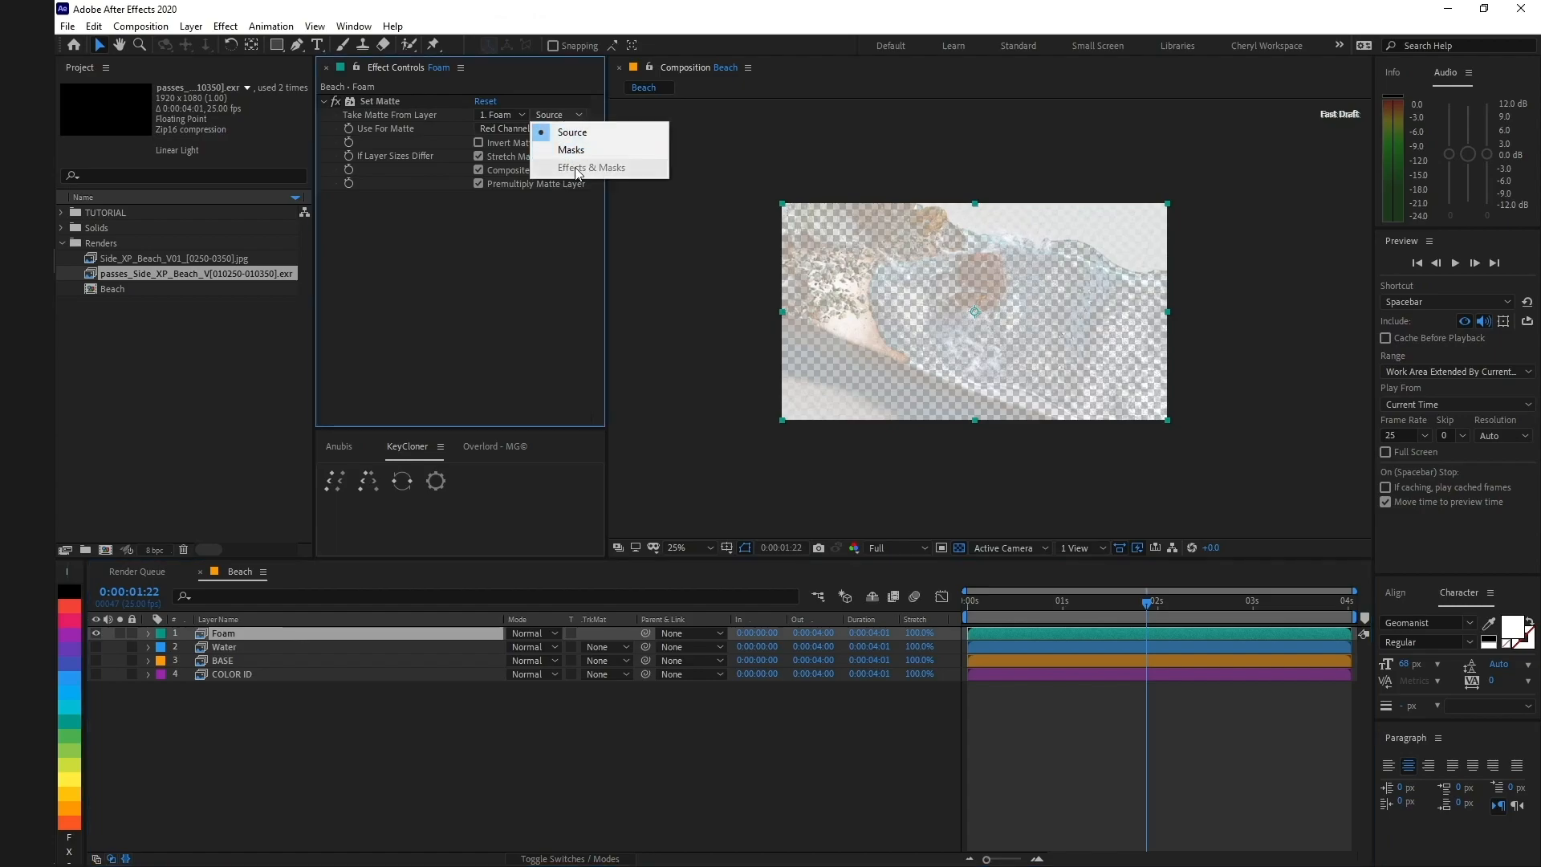
click(501, 114)
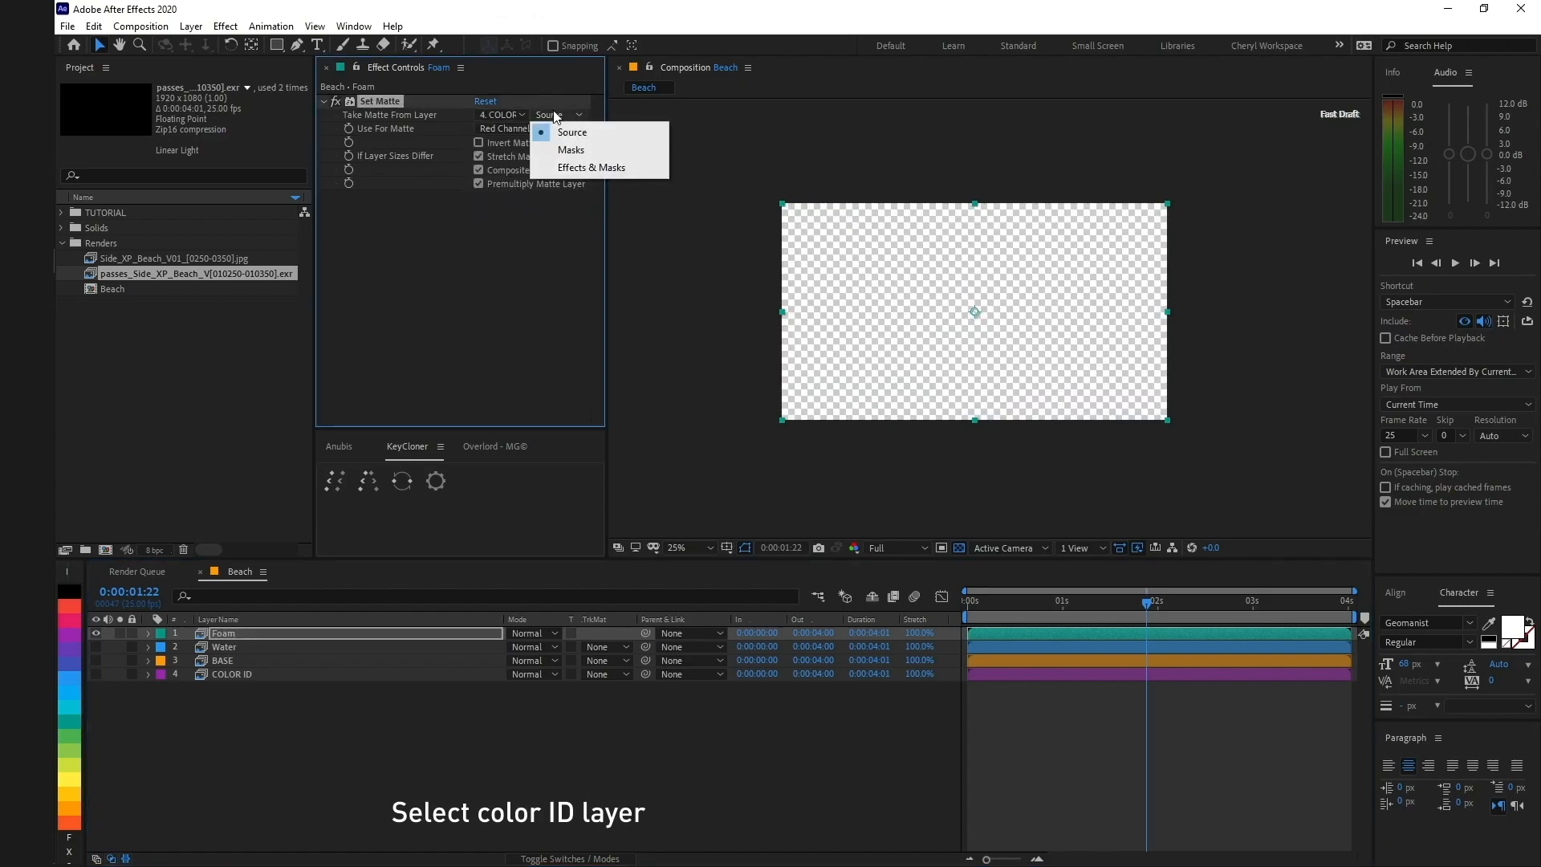
click(590, 167)
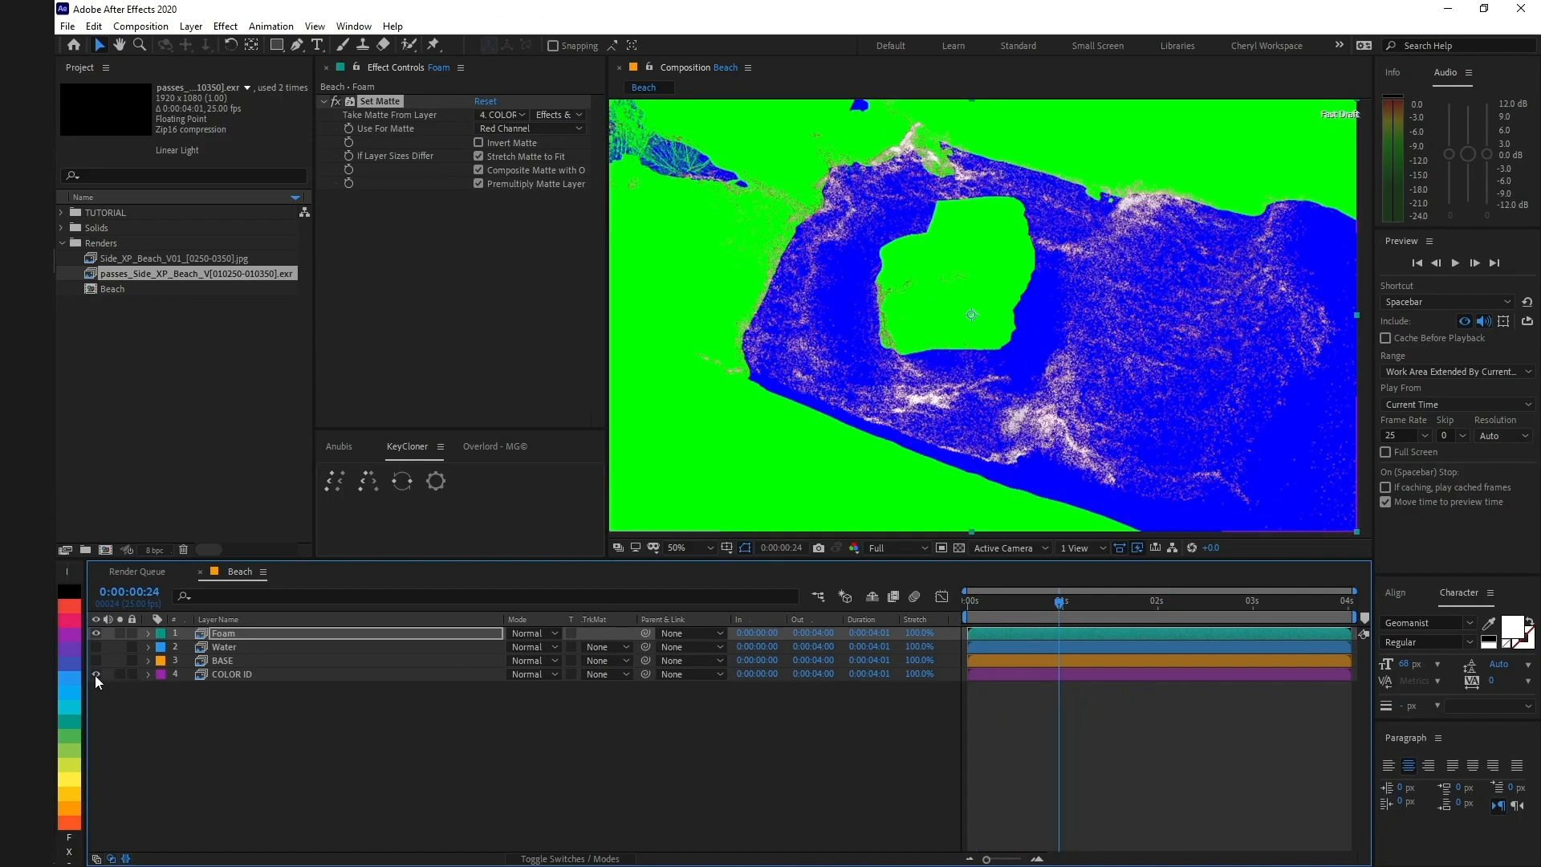
click(96, 647)
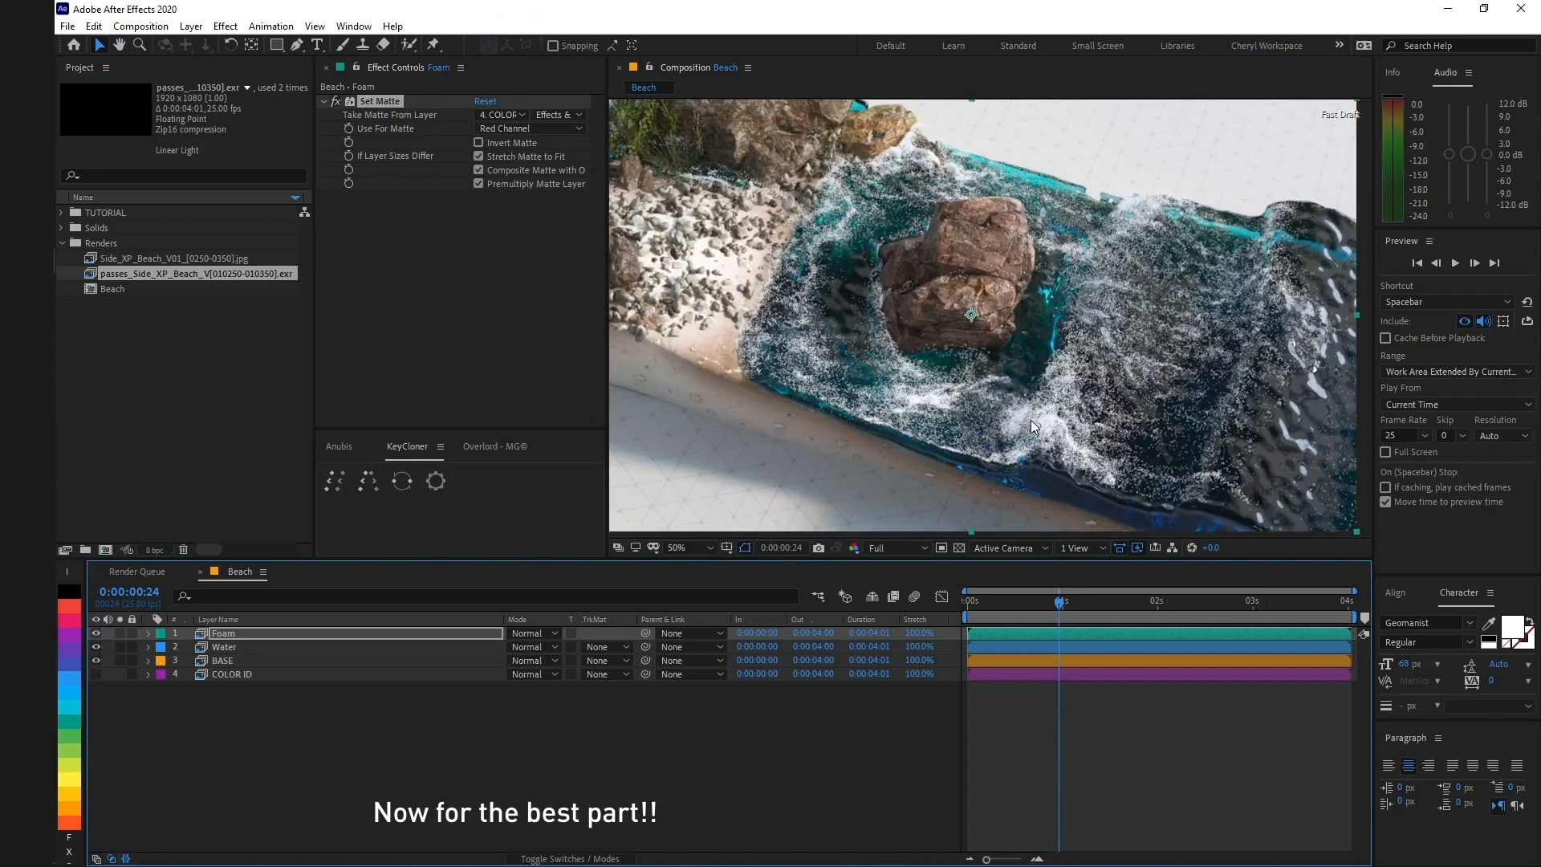
Step: Add RSMB motion blur with amount 6 to Foam and check it on an earlier frame
click(677, 547)
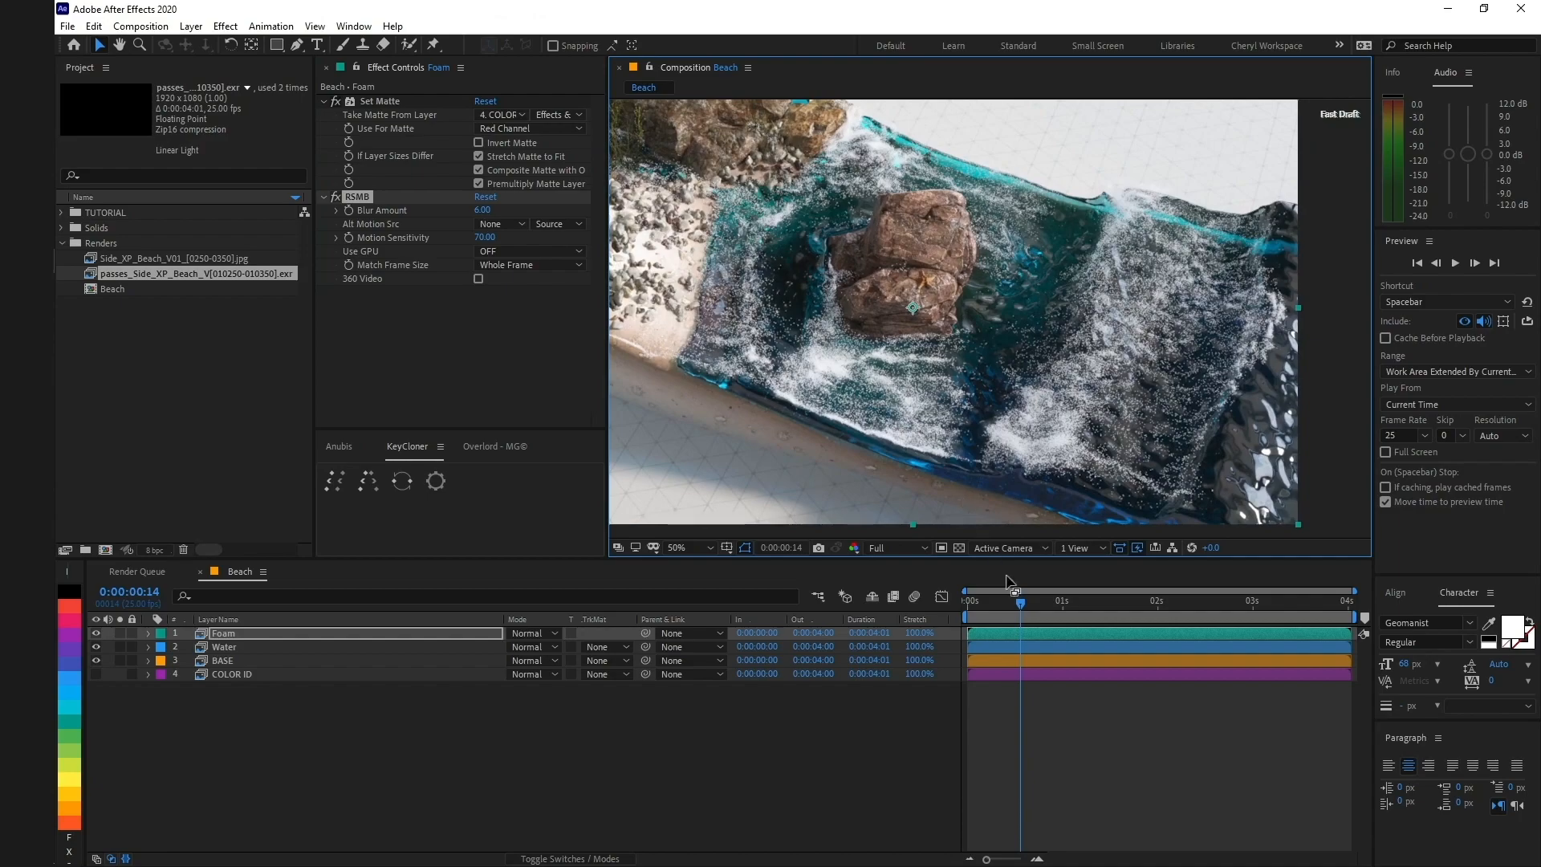
click(1119, 600)
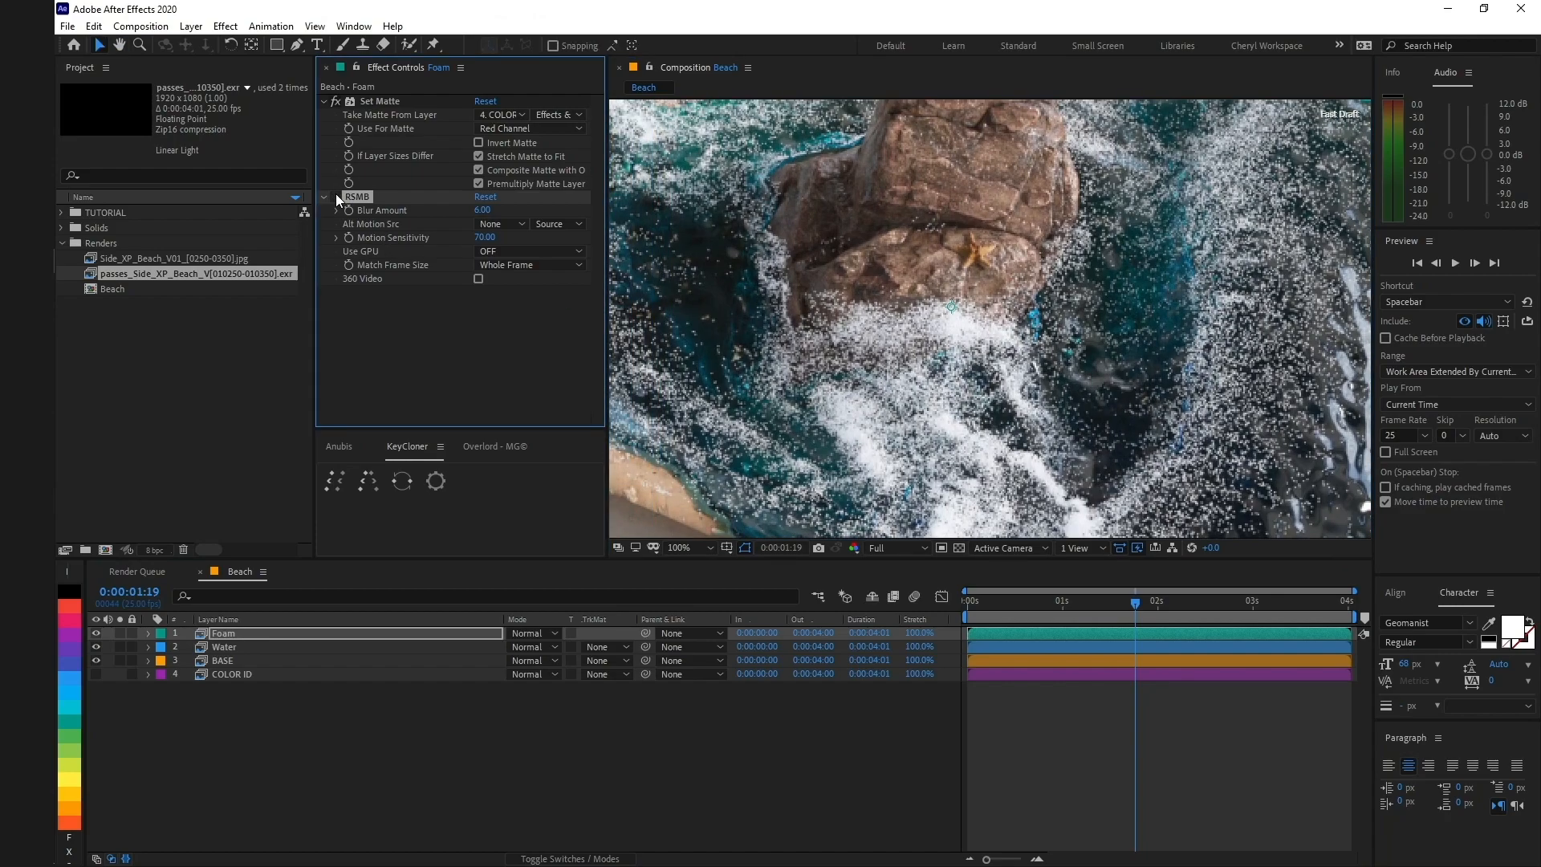
click(95, 645)
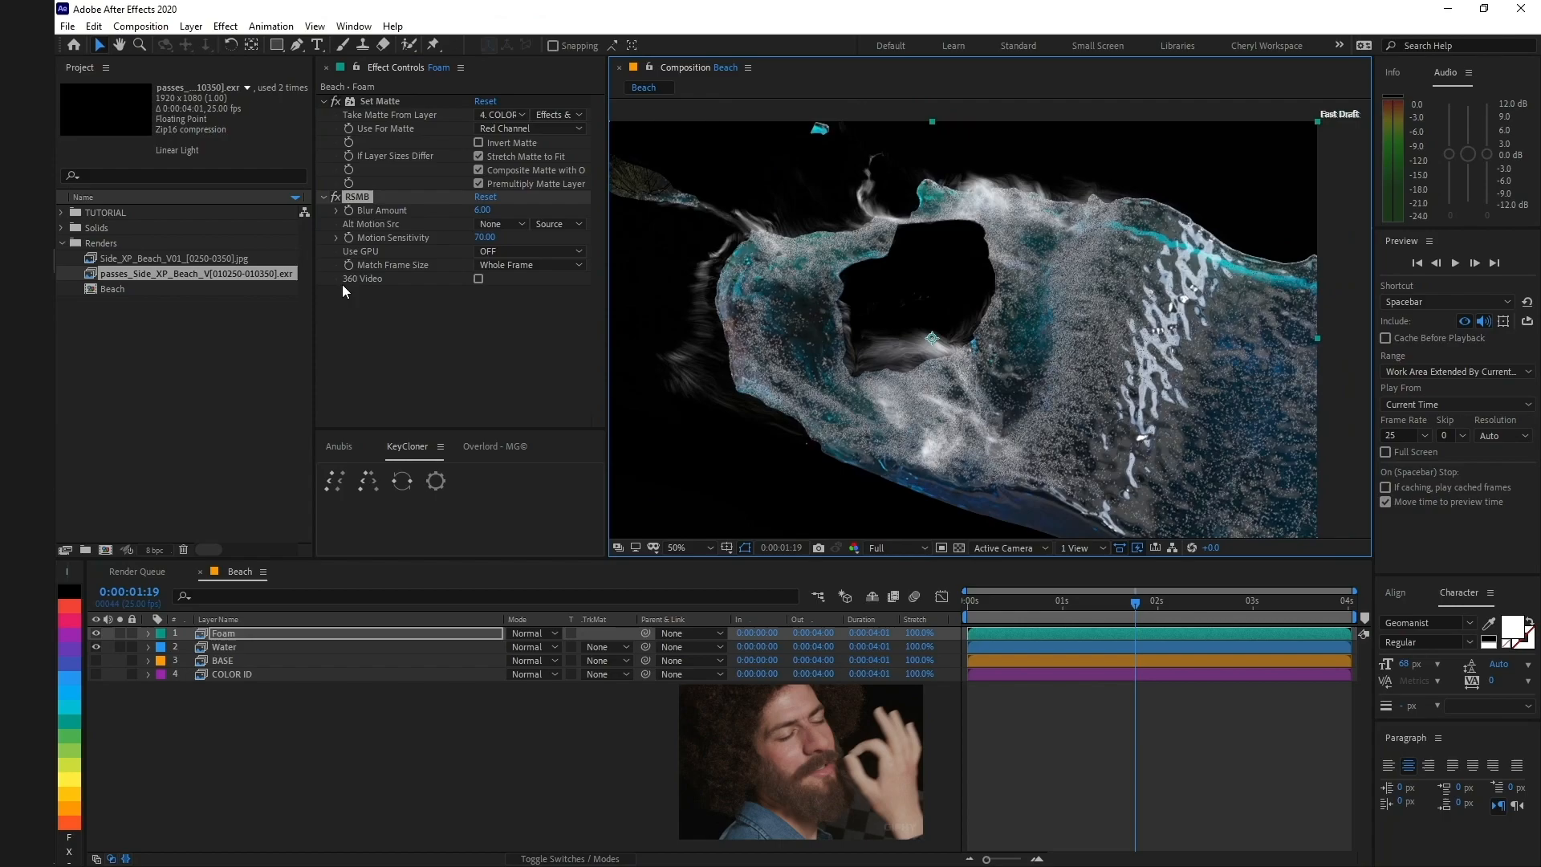
Step: Add RSMB motion blur to the Water layer and isolate it for viewing
click(1005, 599)
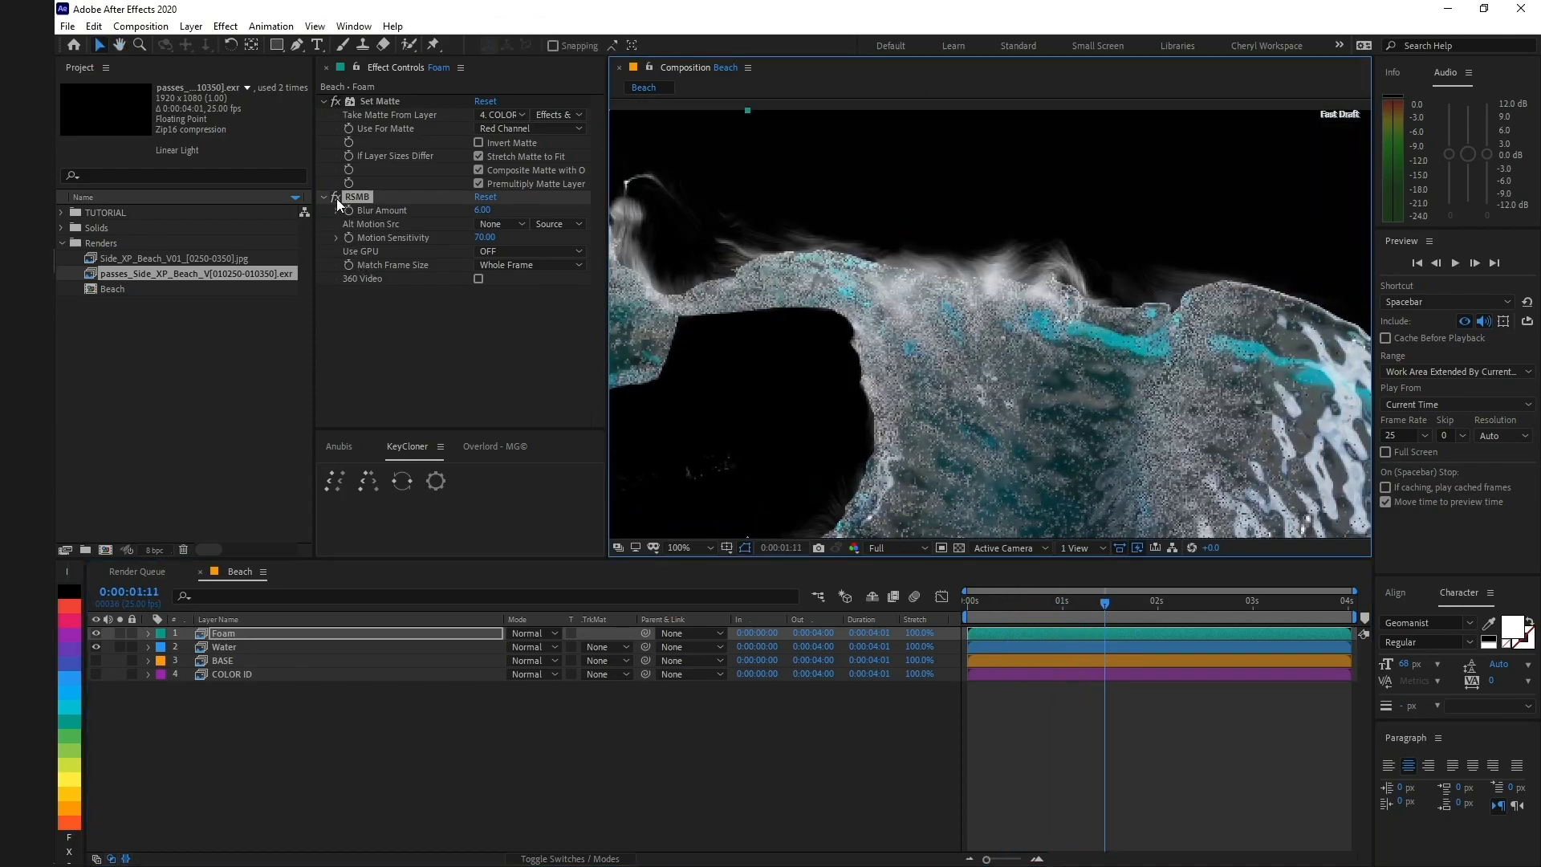
click(679, 547)
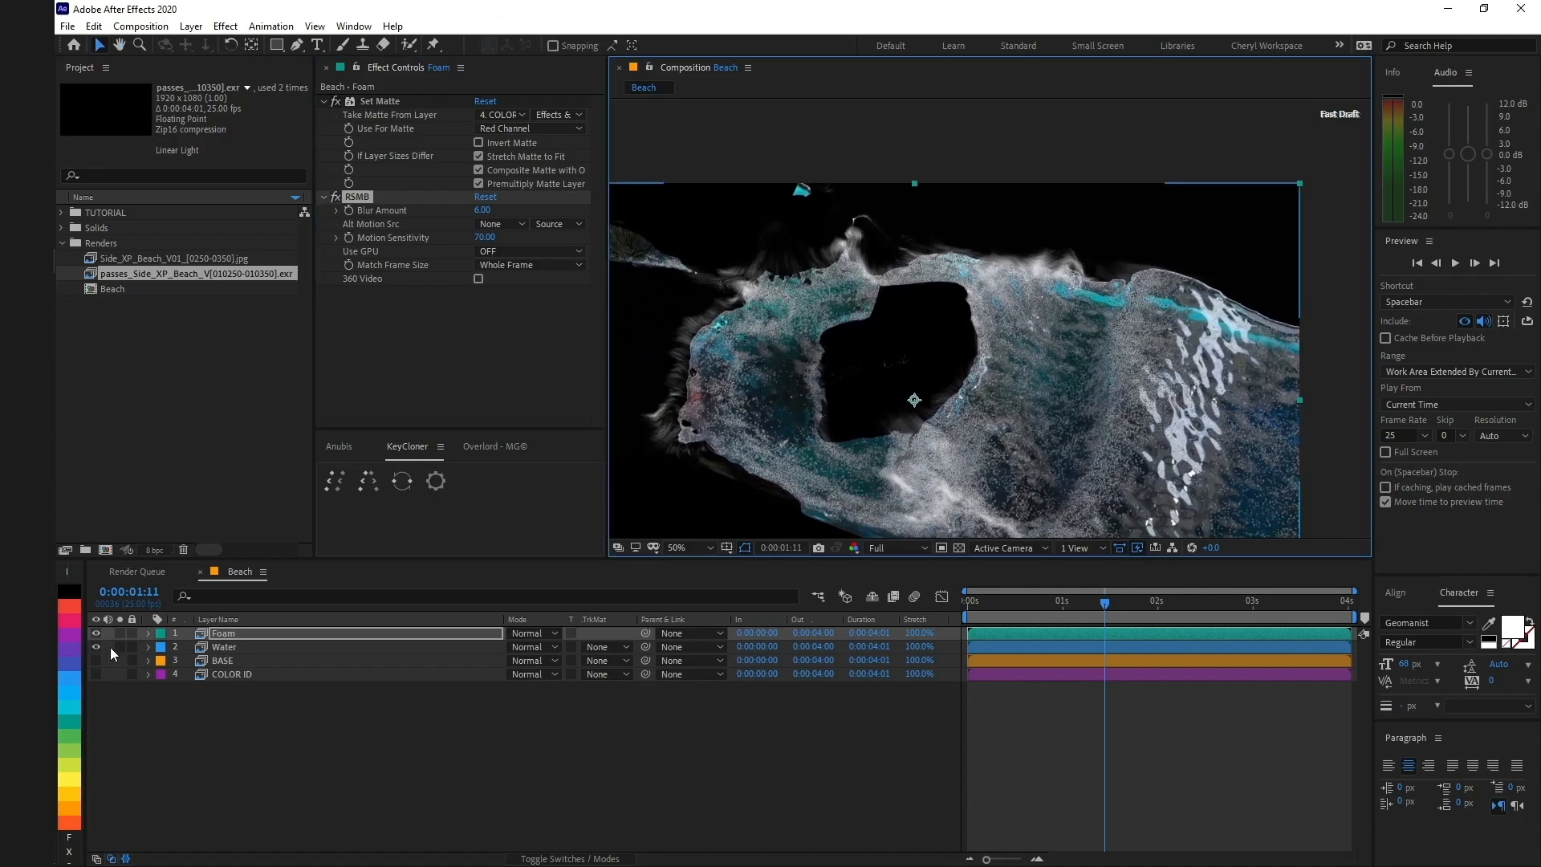
click(223, 647)
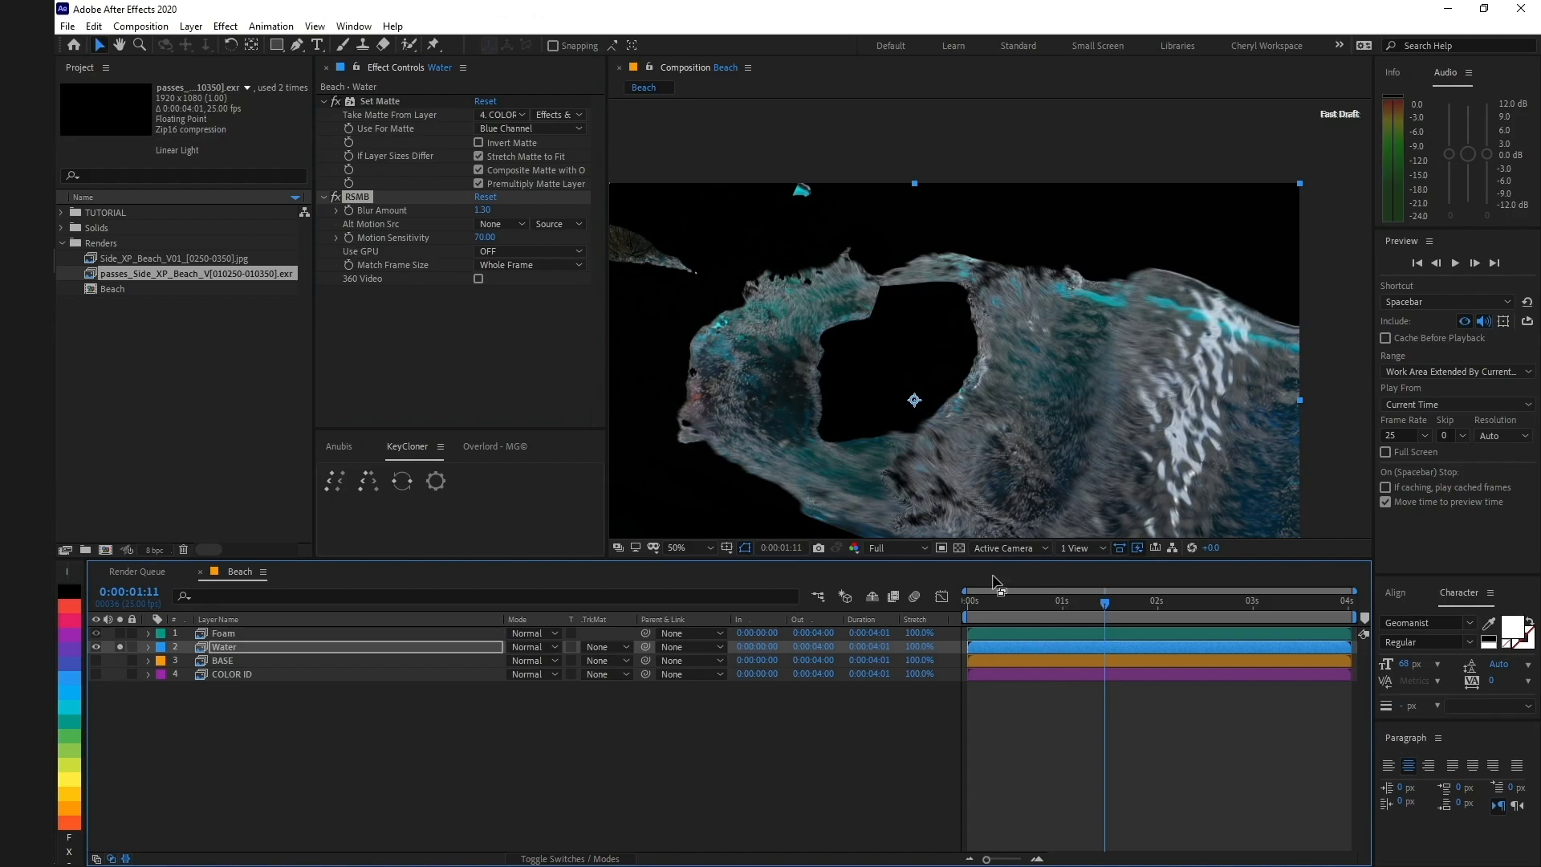
Step: Set Water's RSMB blur amount to 1.30 and stop isolating the water layer
click(333, 195)
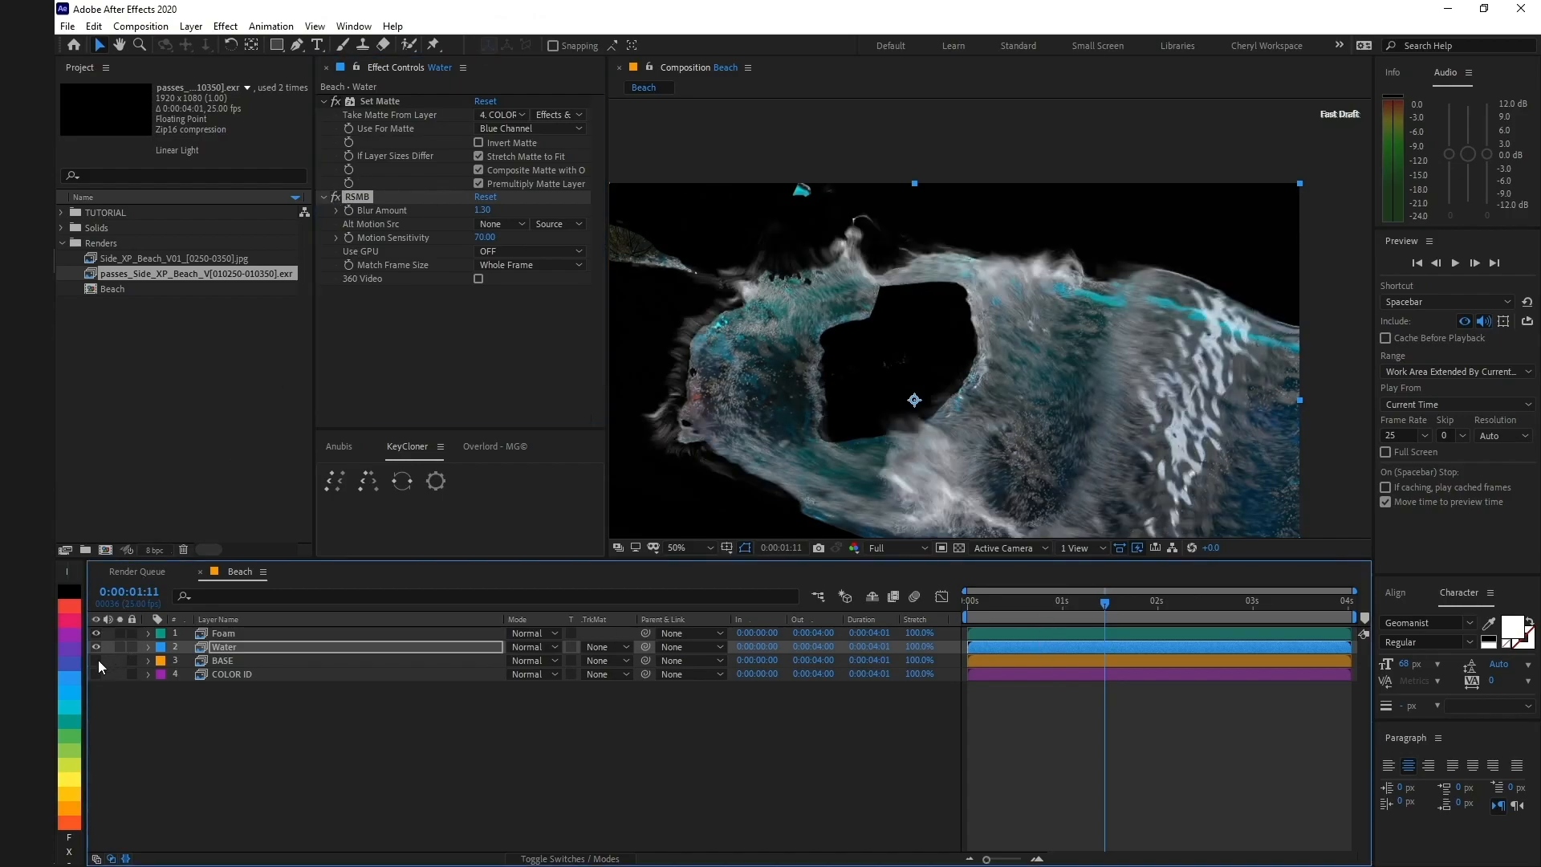
click(1000, 600)
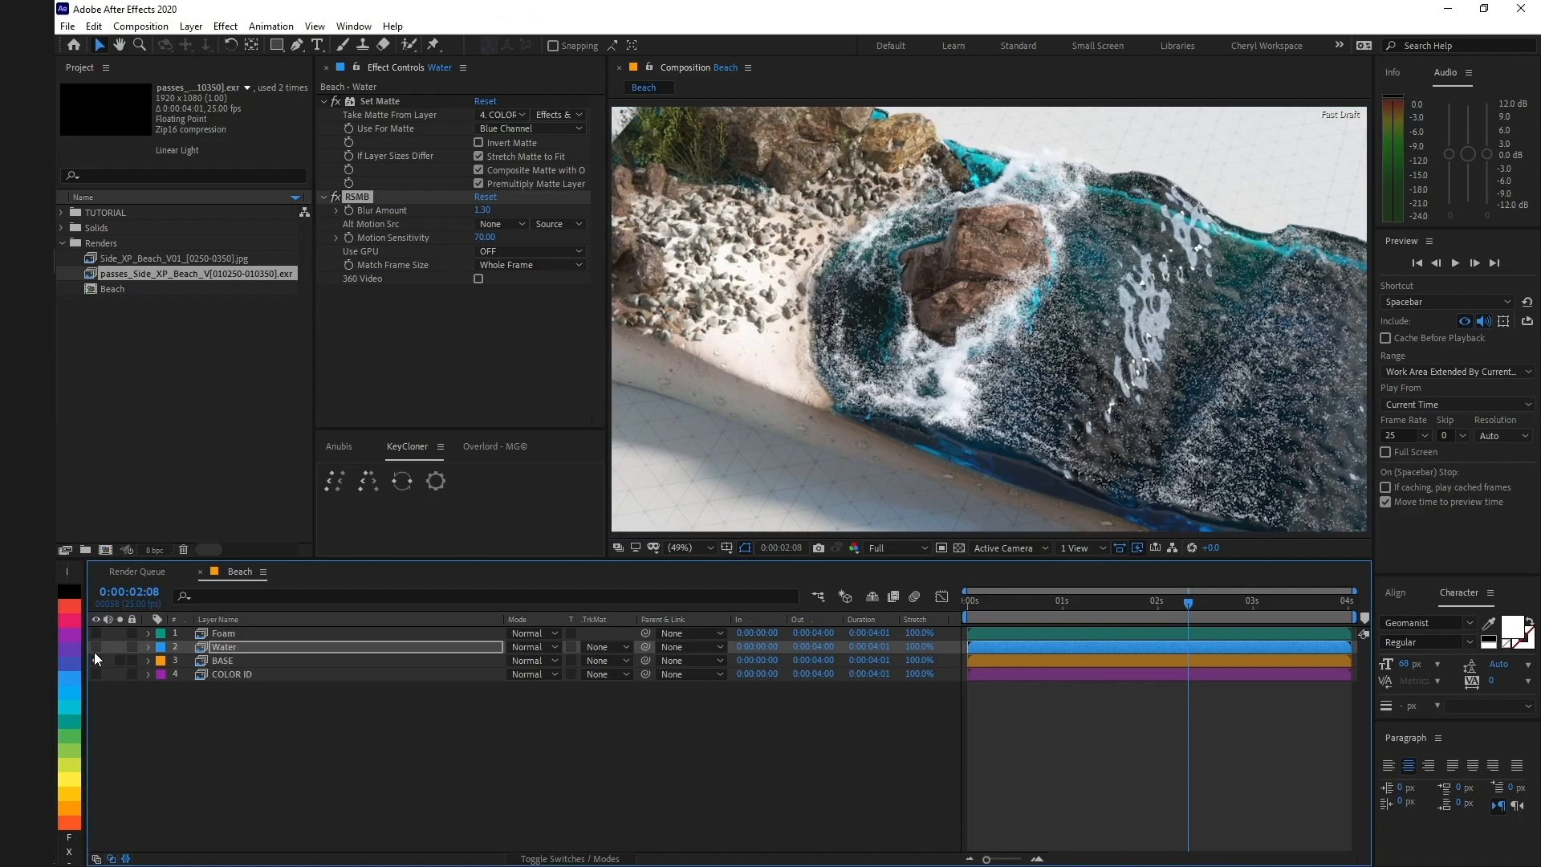
Step: Duplicate Foam as Foam Screen blending in Screen mode over the full composite
click(95, 633)
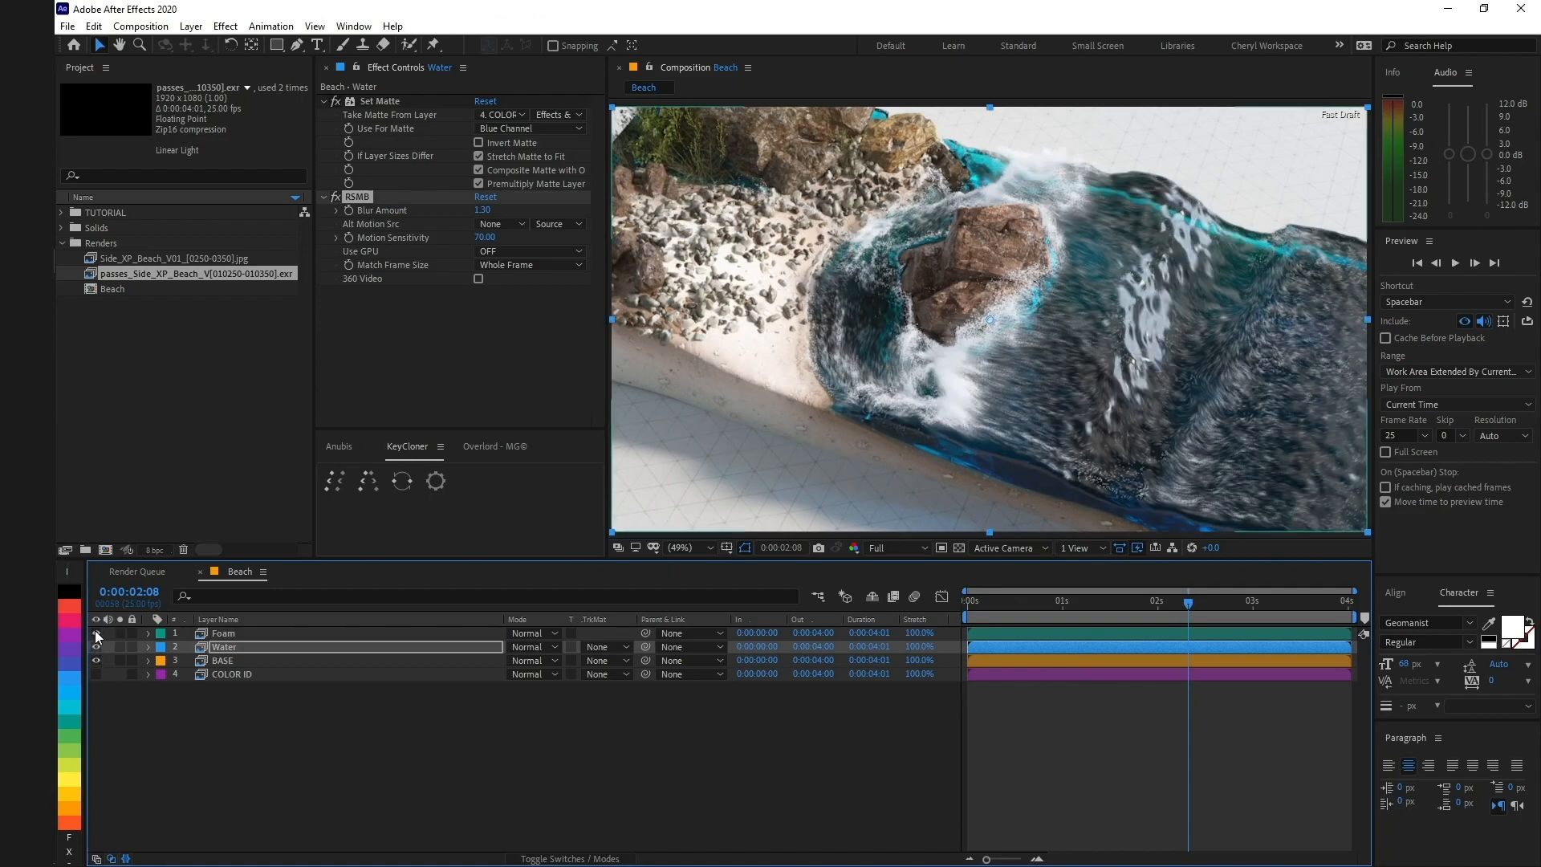
click(223, 633)
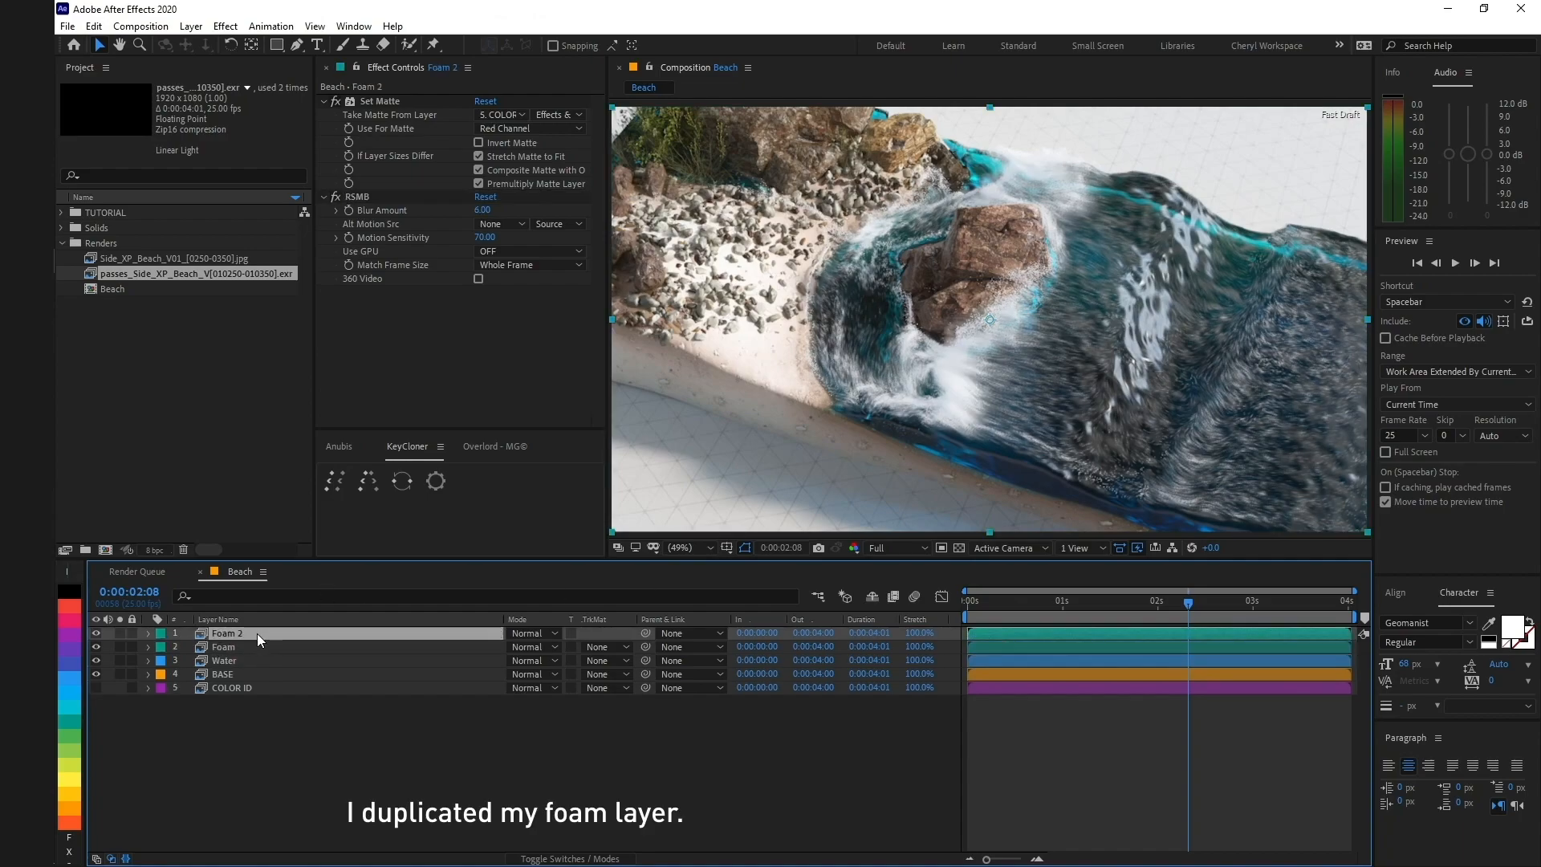
click(531, 633)
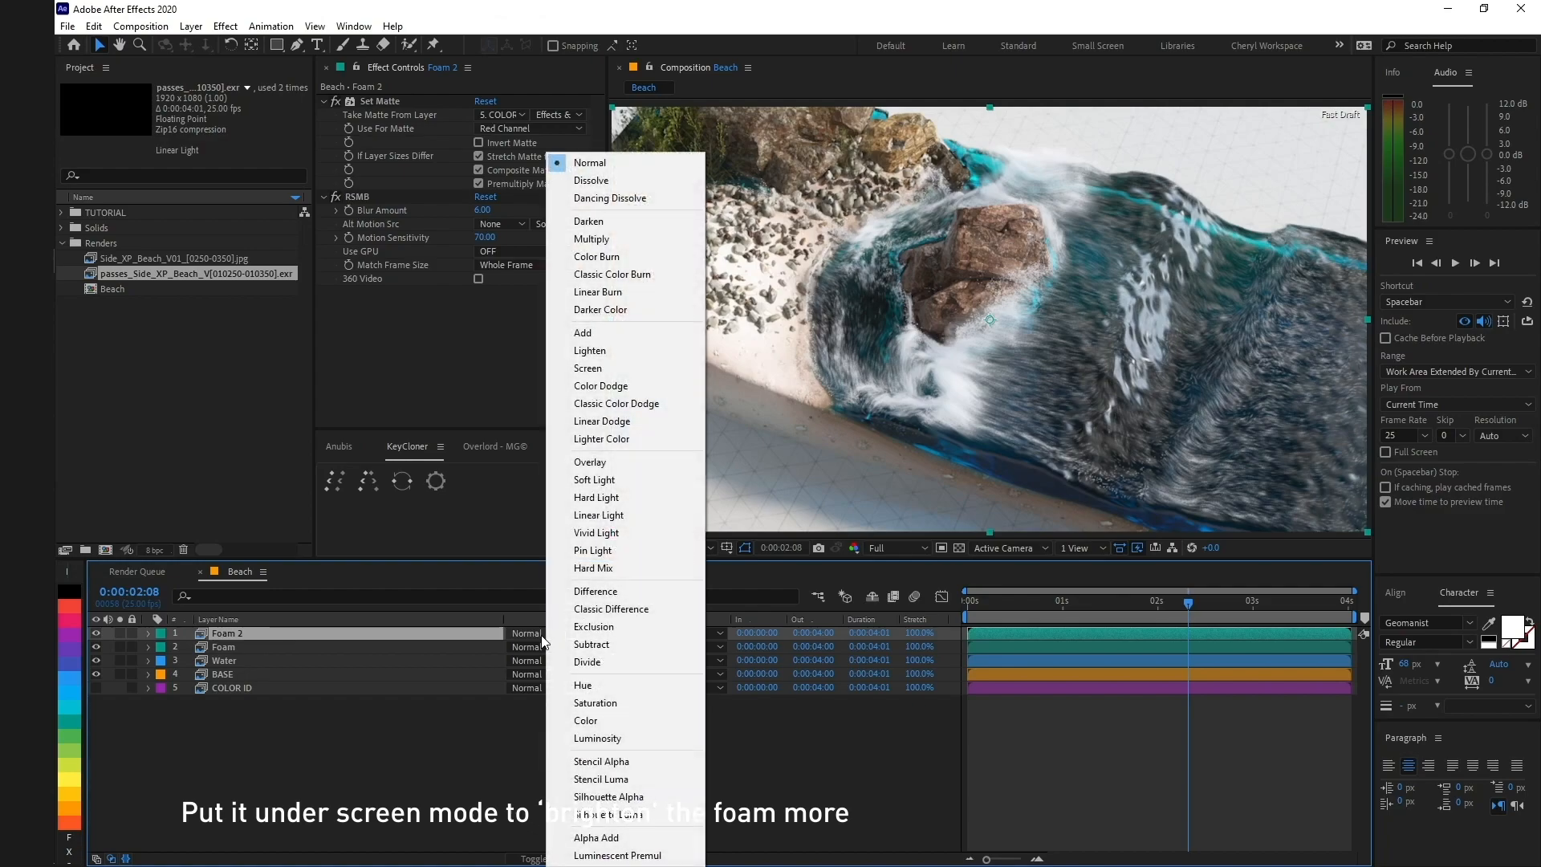
click(588, 367)
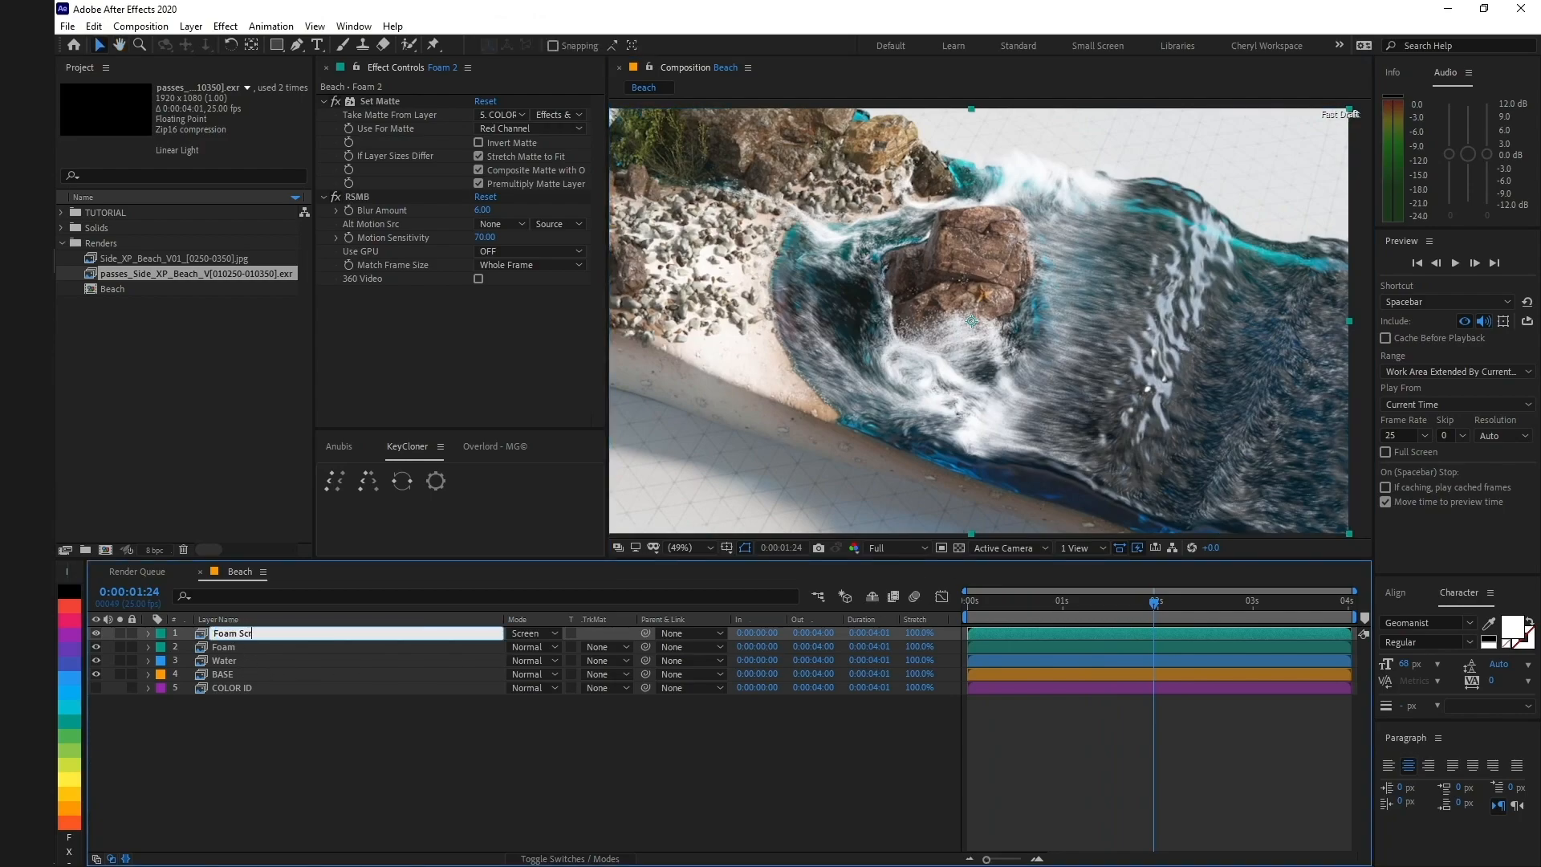
click(225, 659)
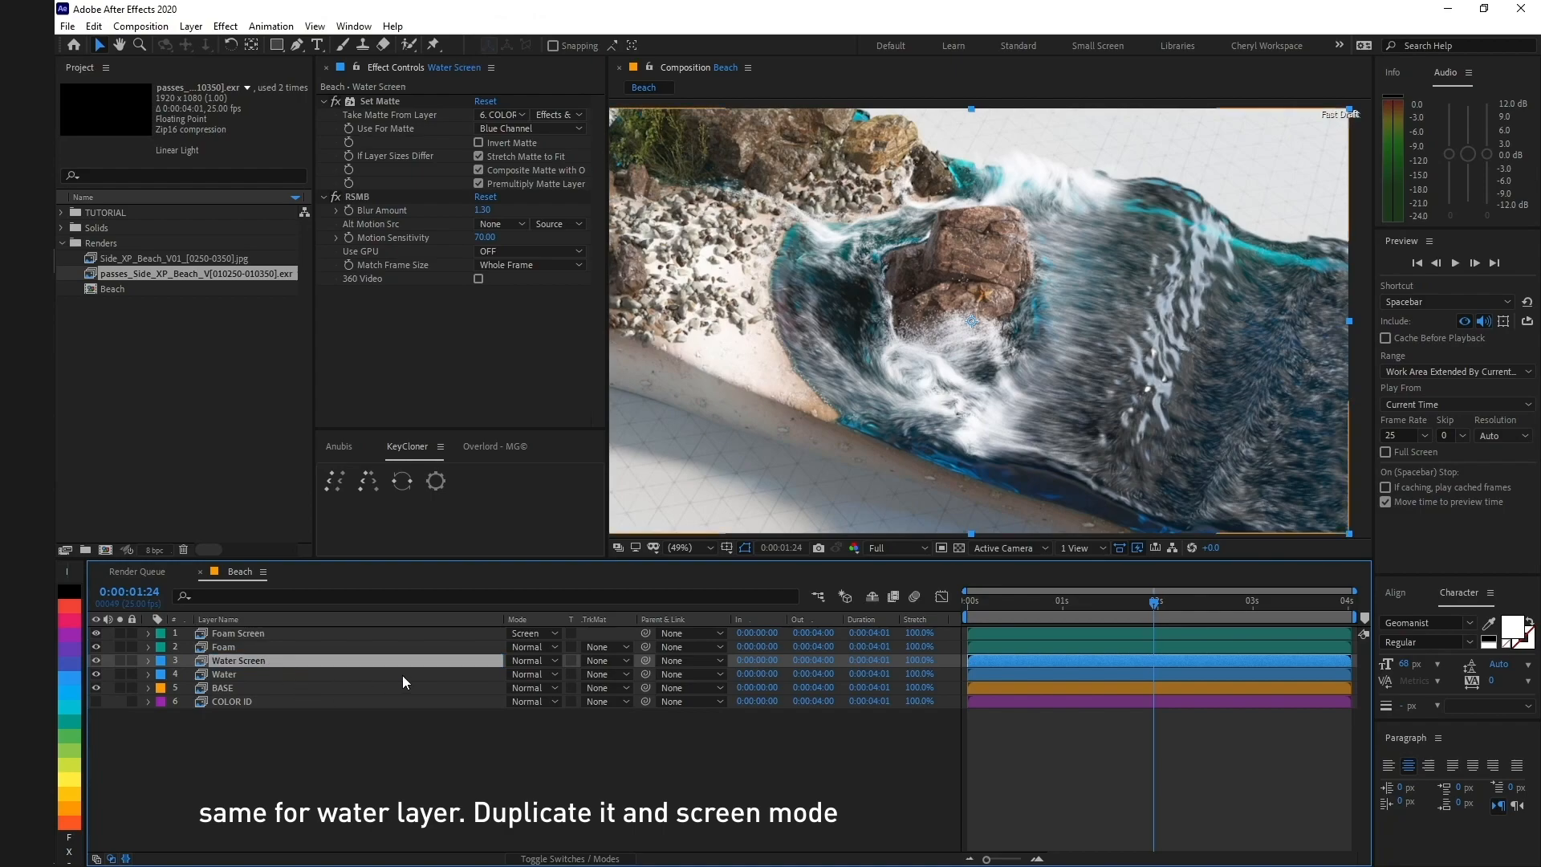
Step: Set the Water Screen duplicate to Screen mode to brighten the water
click(532, 660)
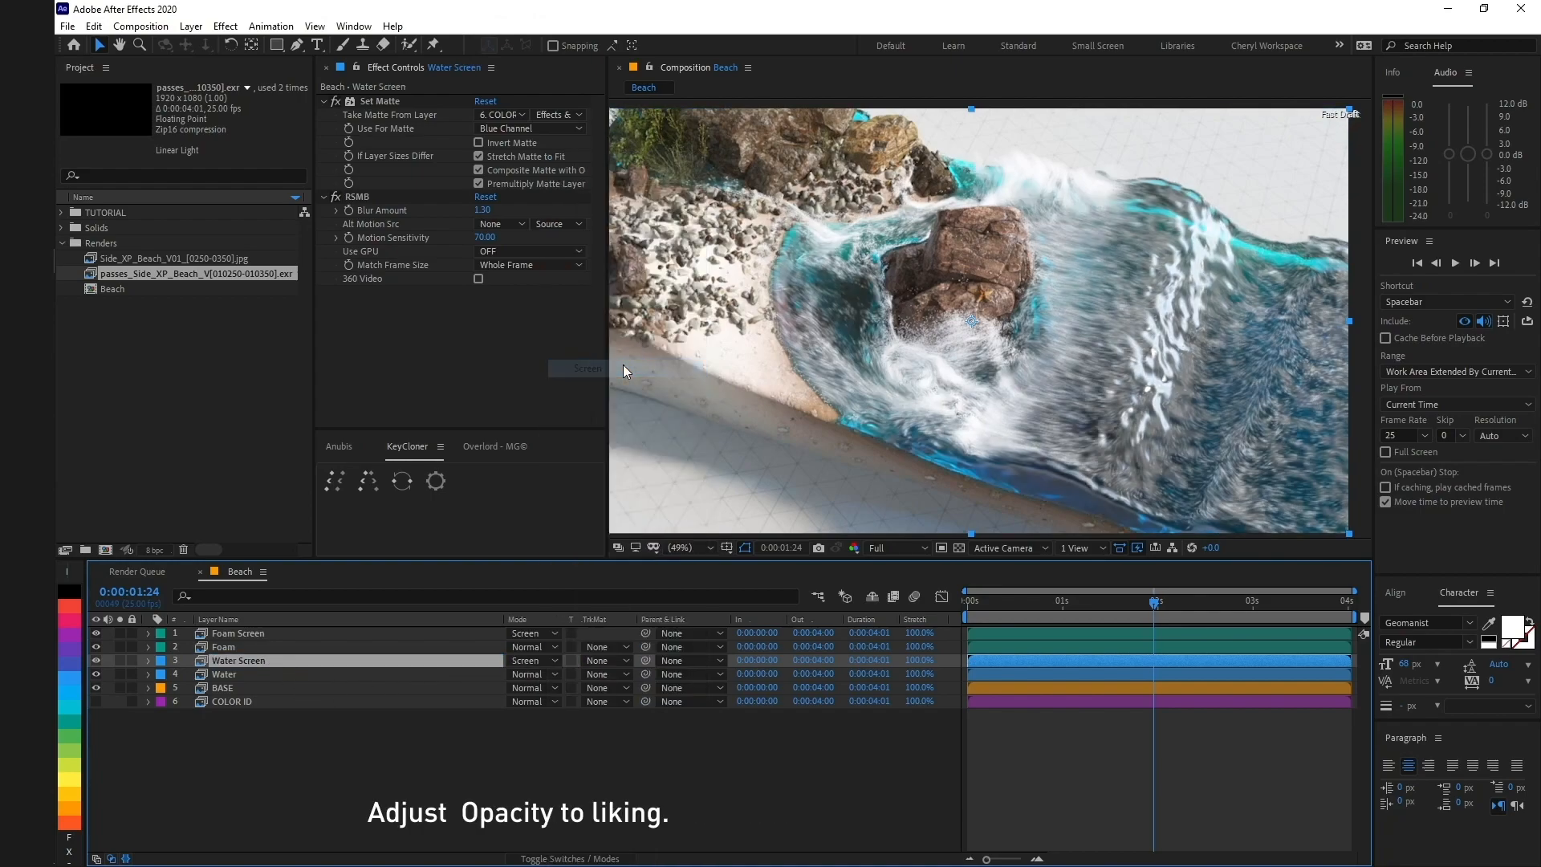
click(97, 660)
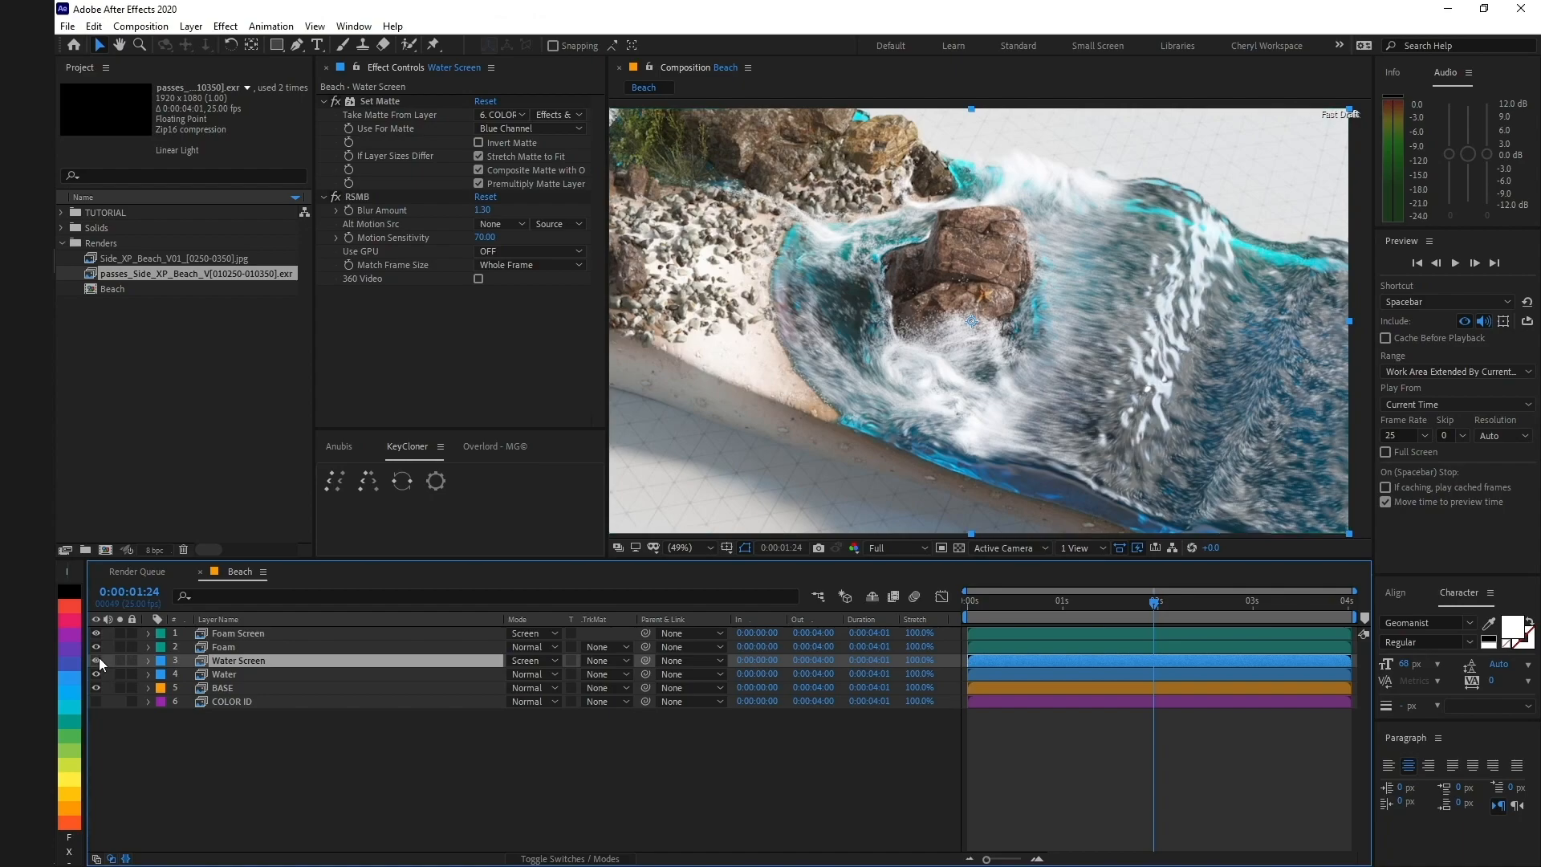
click(148, 659)
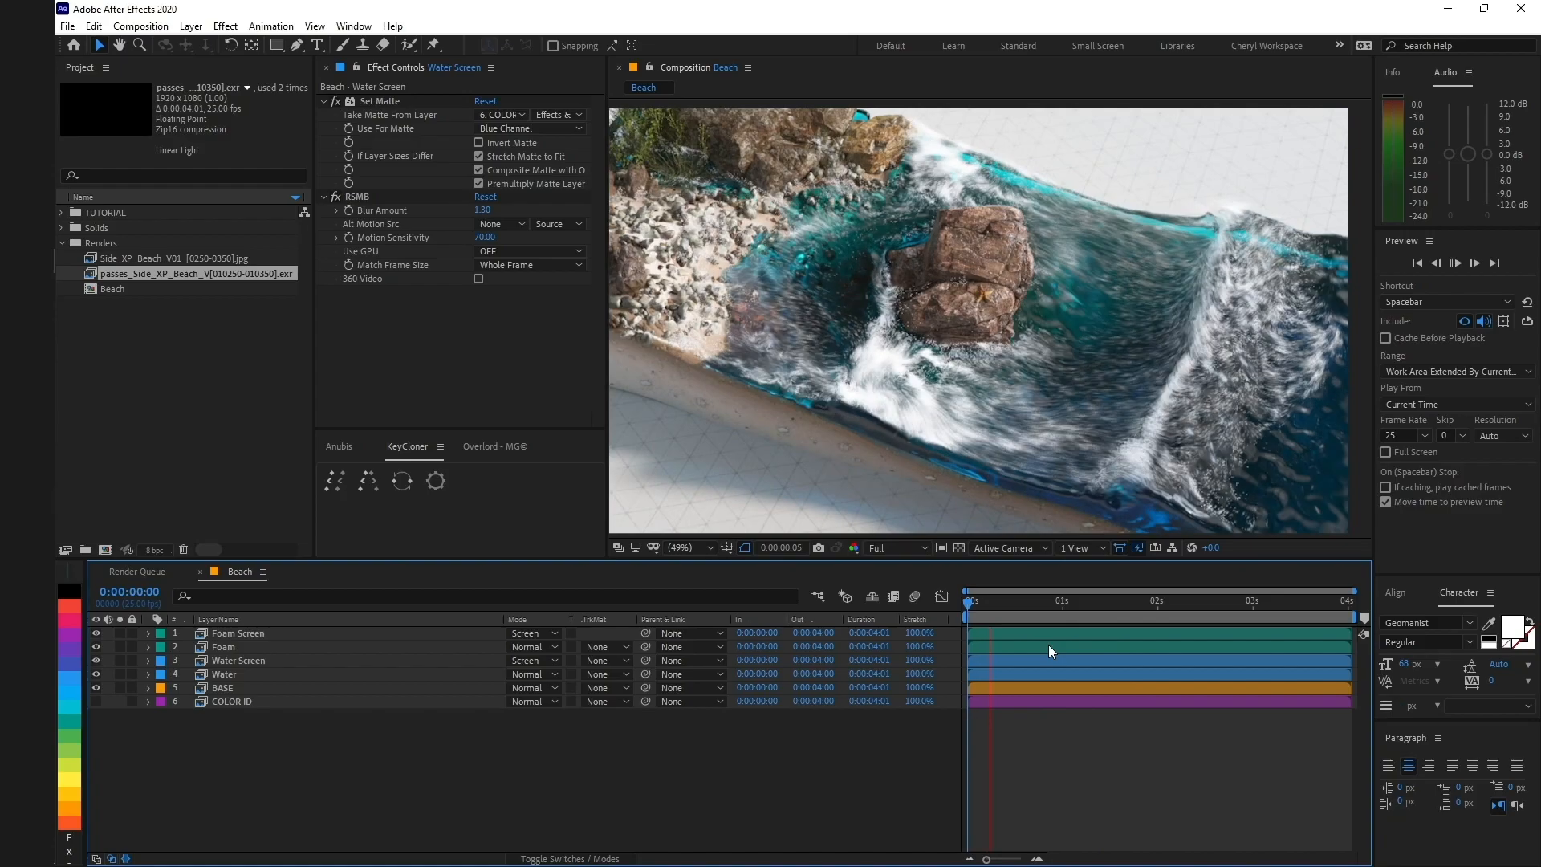
click(968, 602)
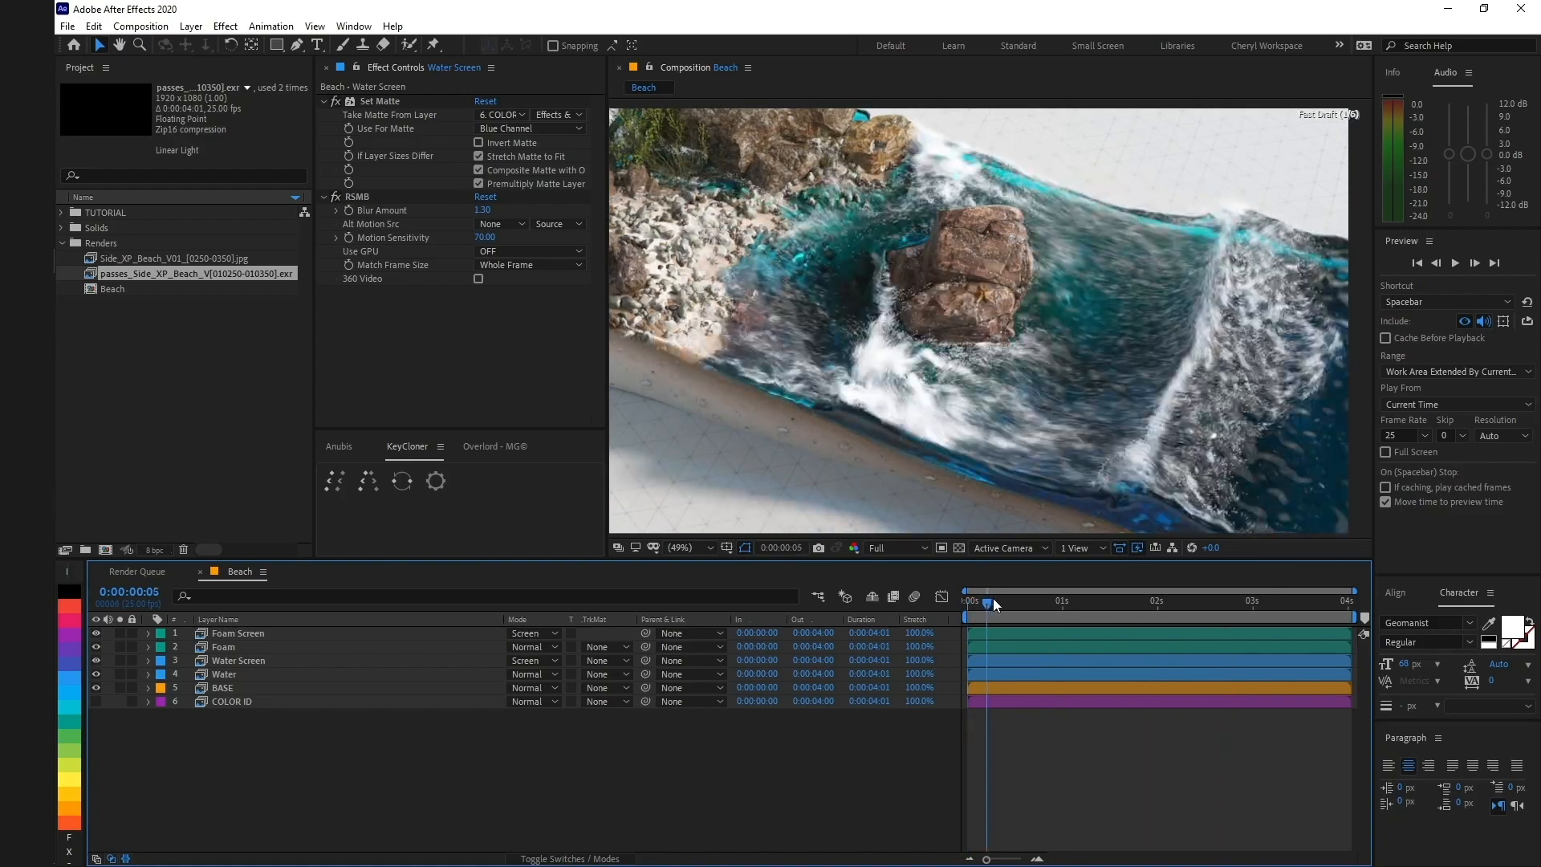
click(983, 600)
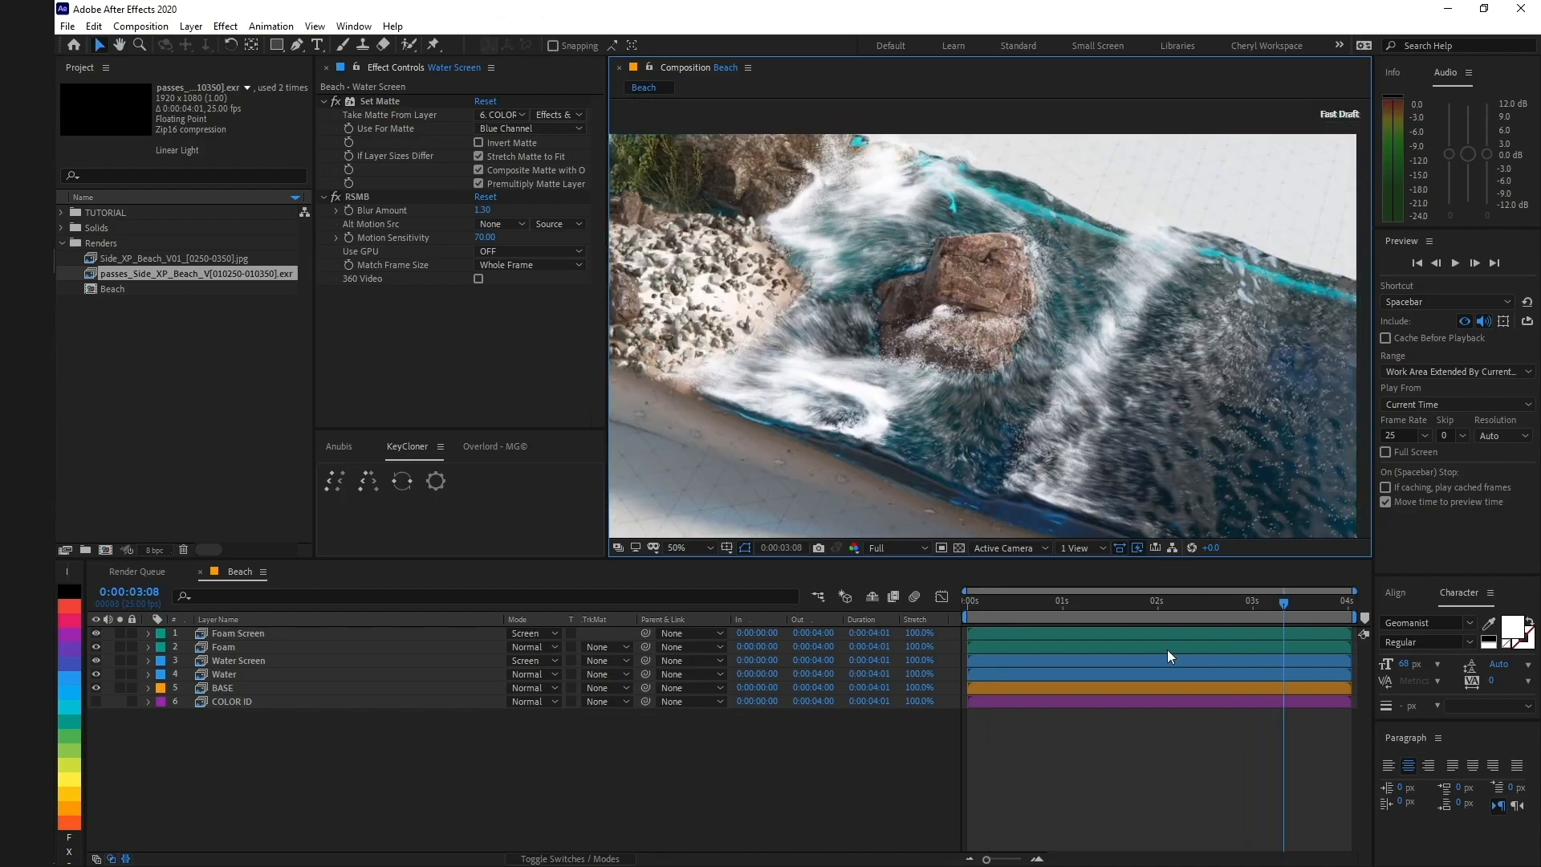
click(993, 600)
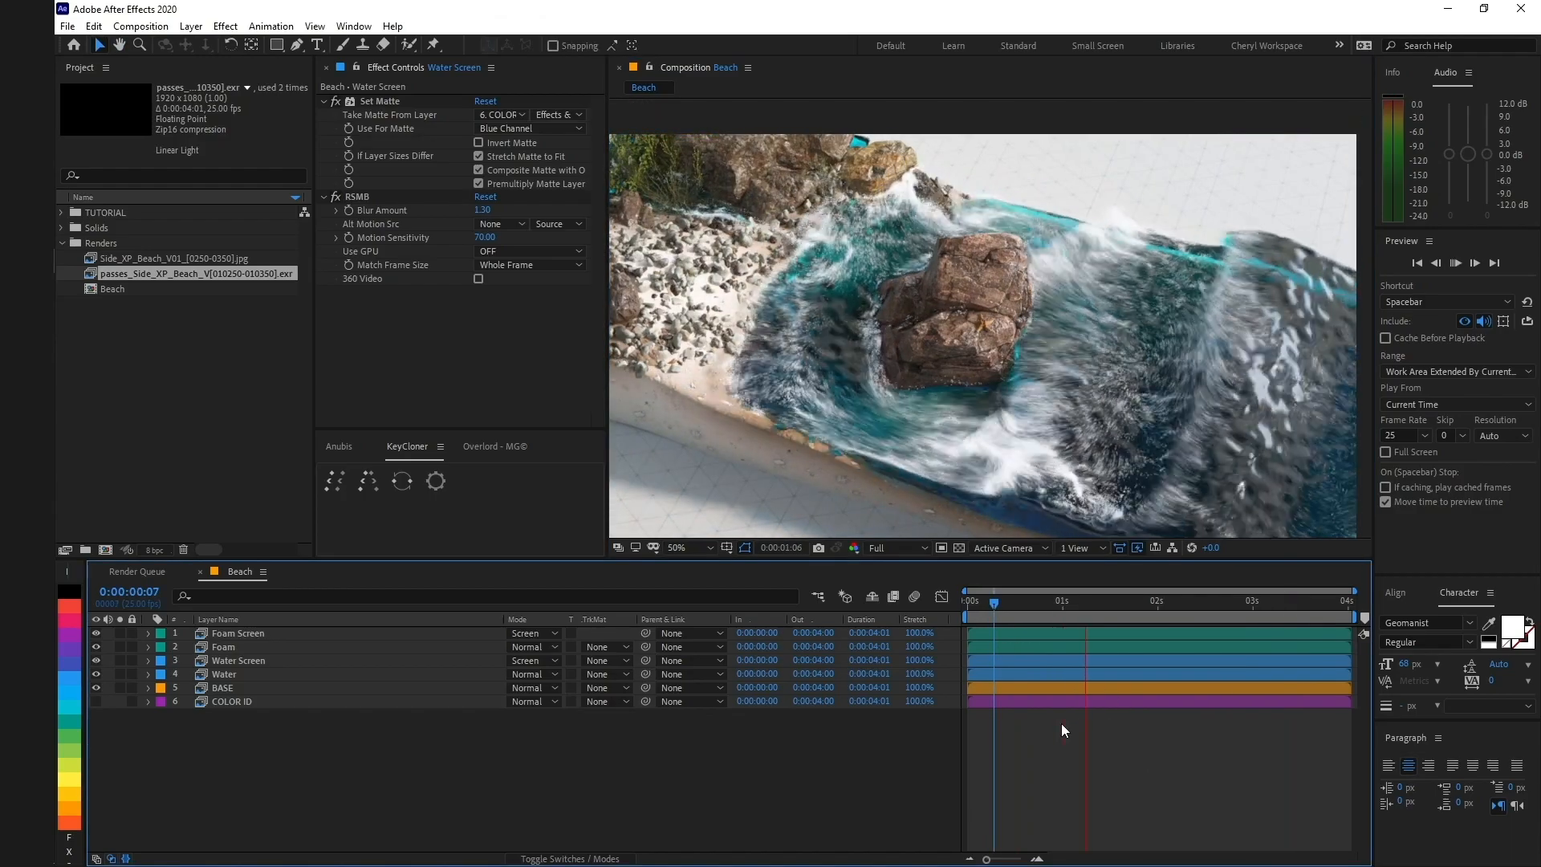
click(1166, 601)
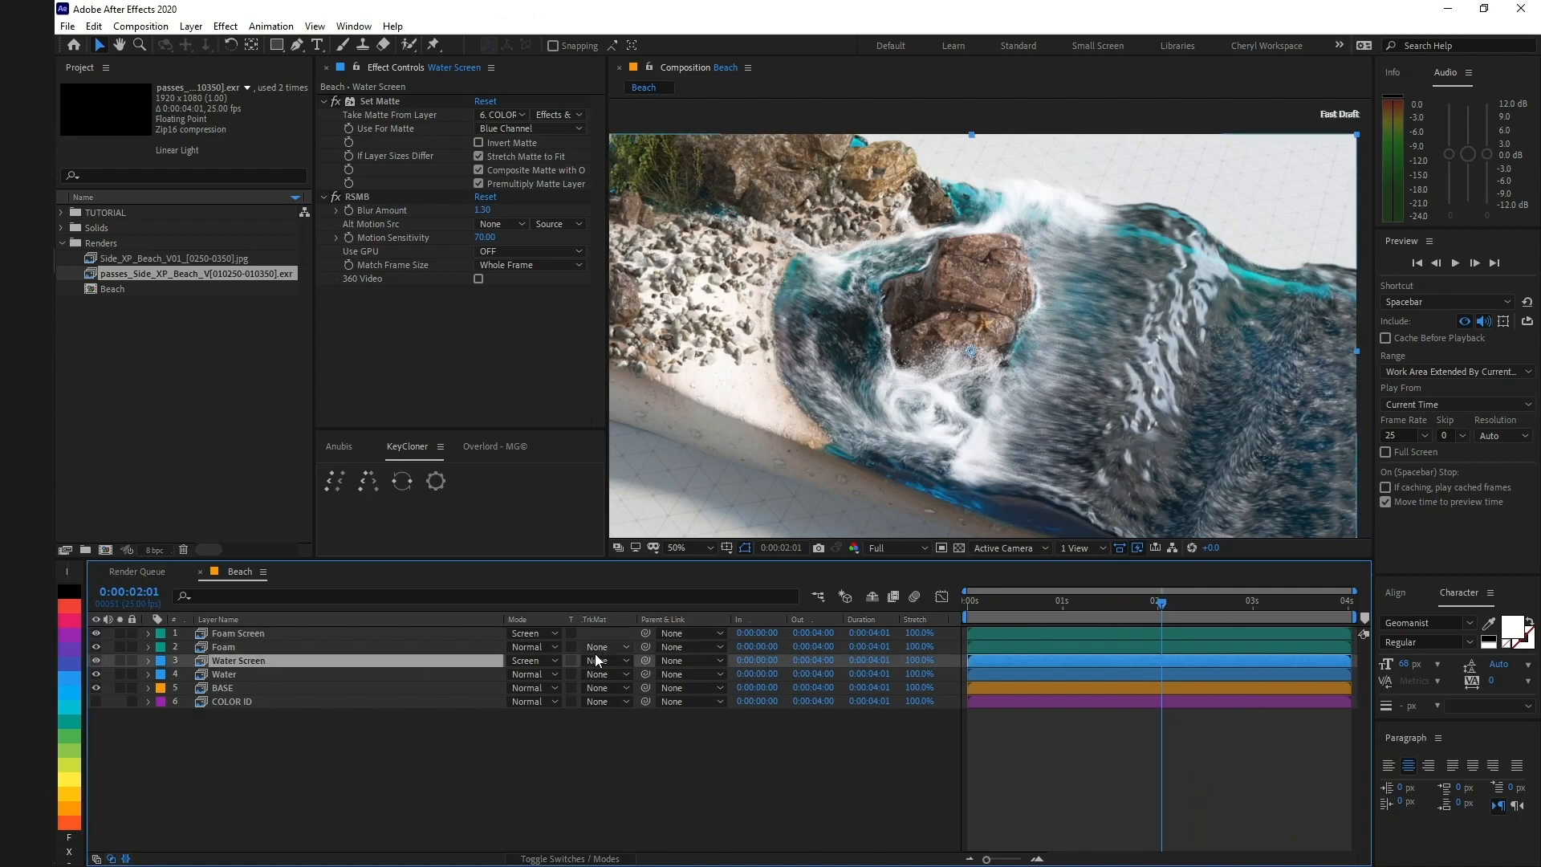
Step: Lower the Water Screen layer's Opacity to 25% to soften the brightened water
click(147, 660)
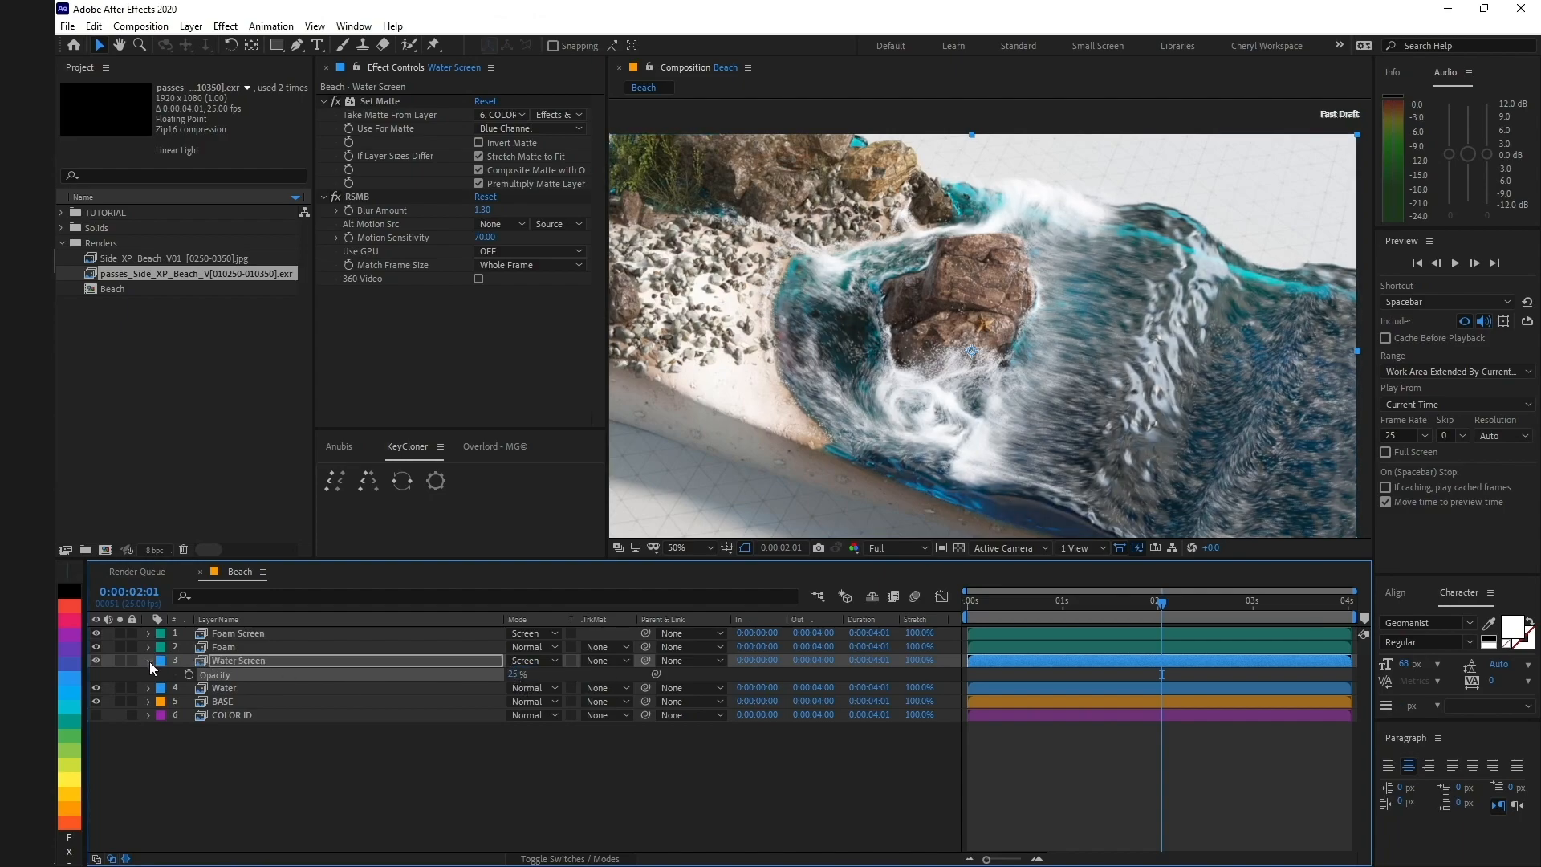
click(1026, 601)
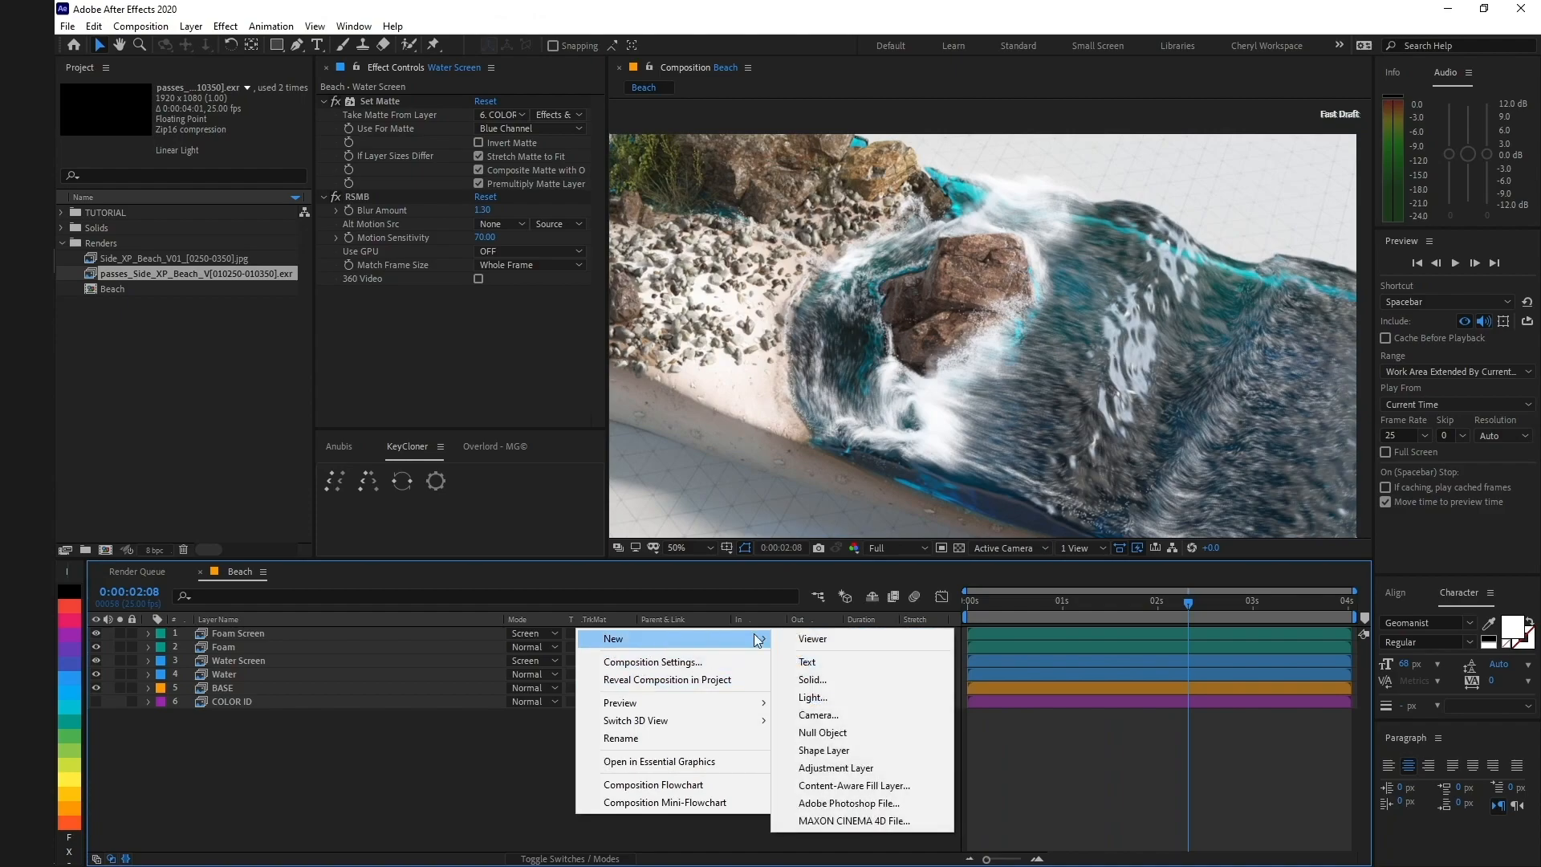
Step: Add a top adjustment layer with Levels, gamma 0.90, and compare with the effect toggled
click(835, 767)
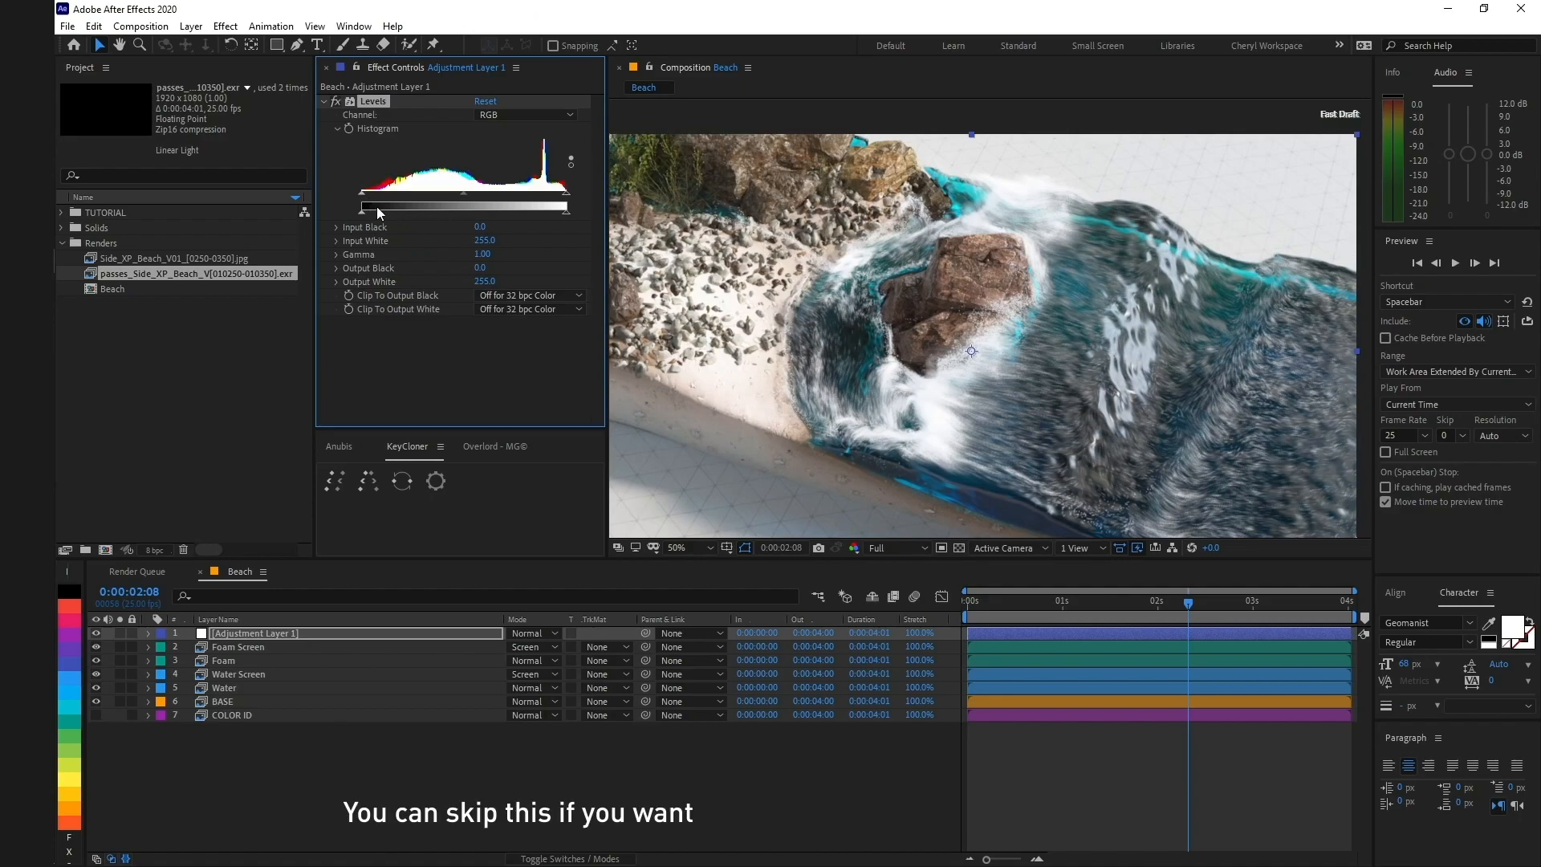
drag(366, 207, 374, 207)
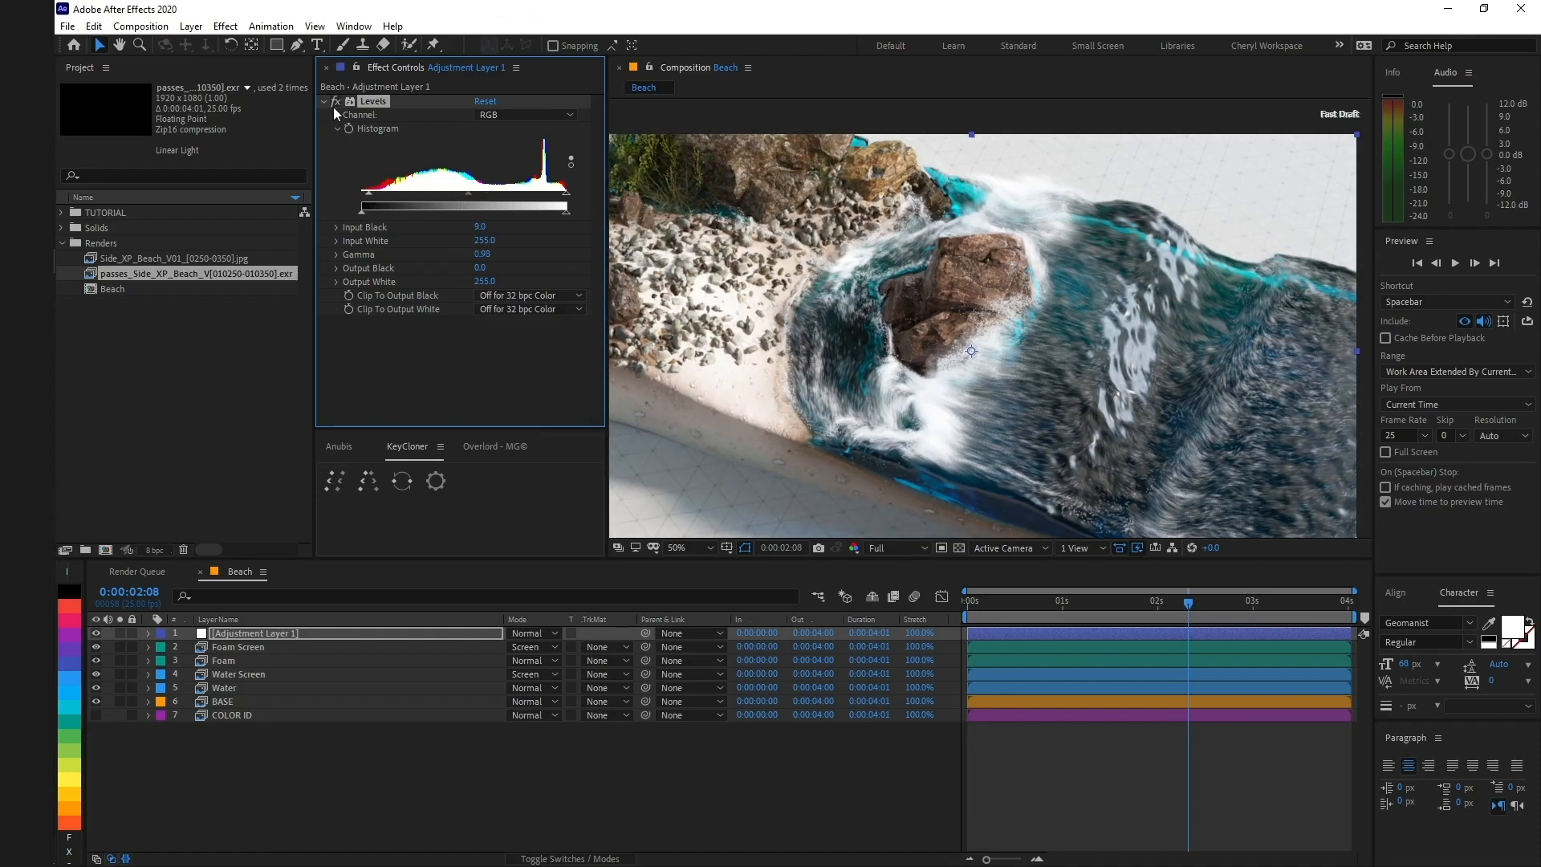
click(237, 647)
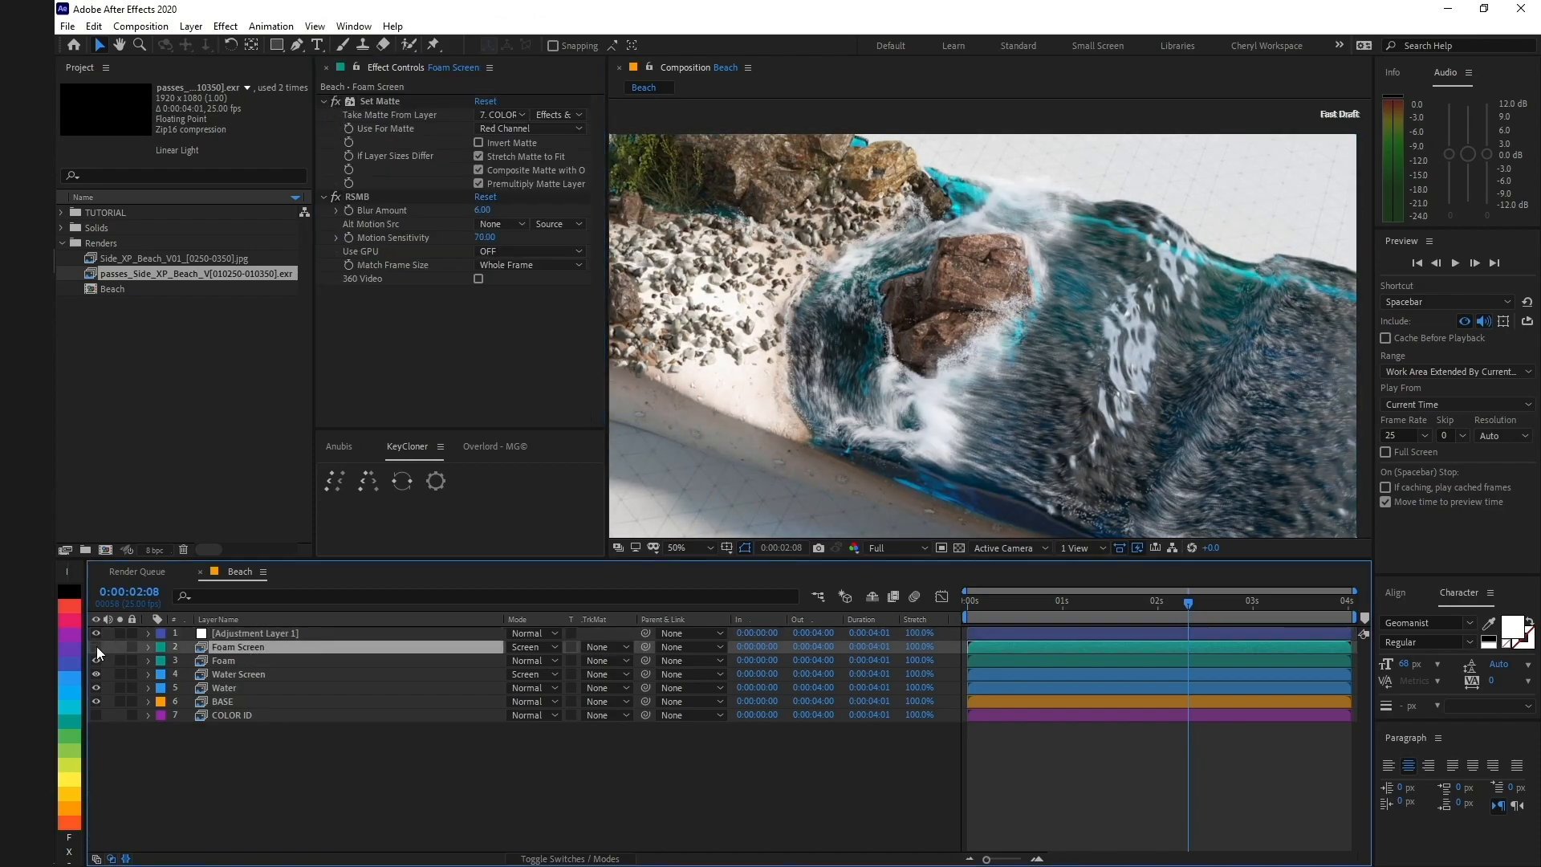
click(1050, 600)
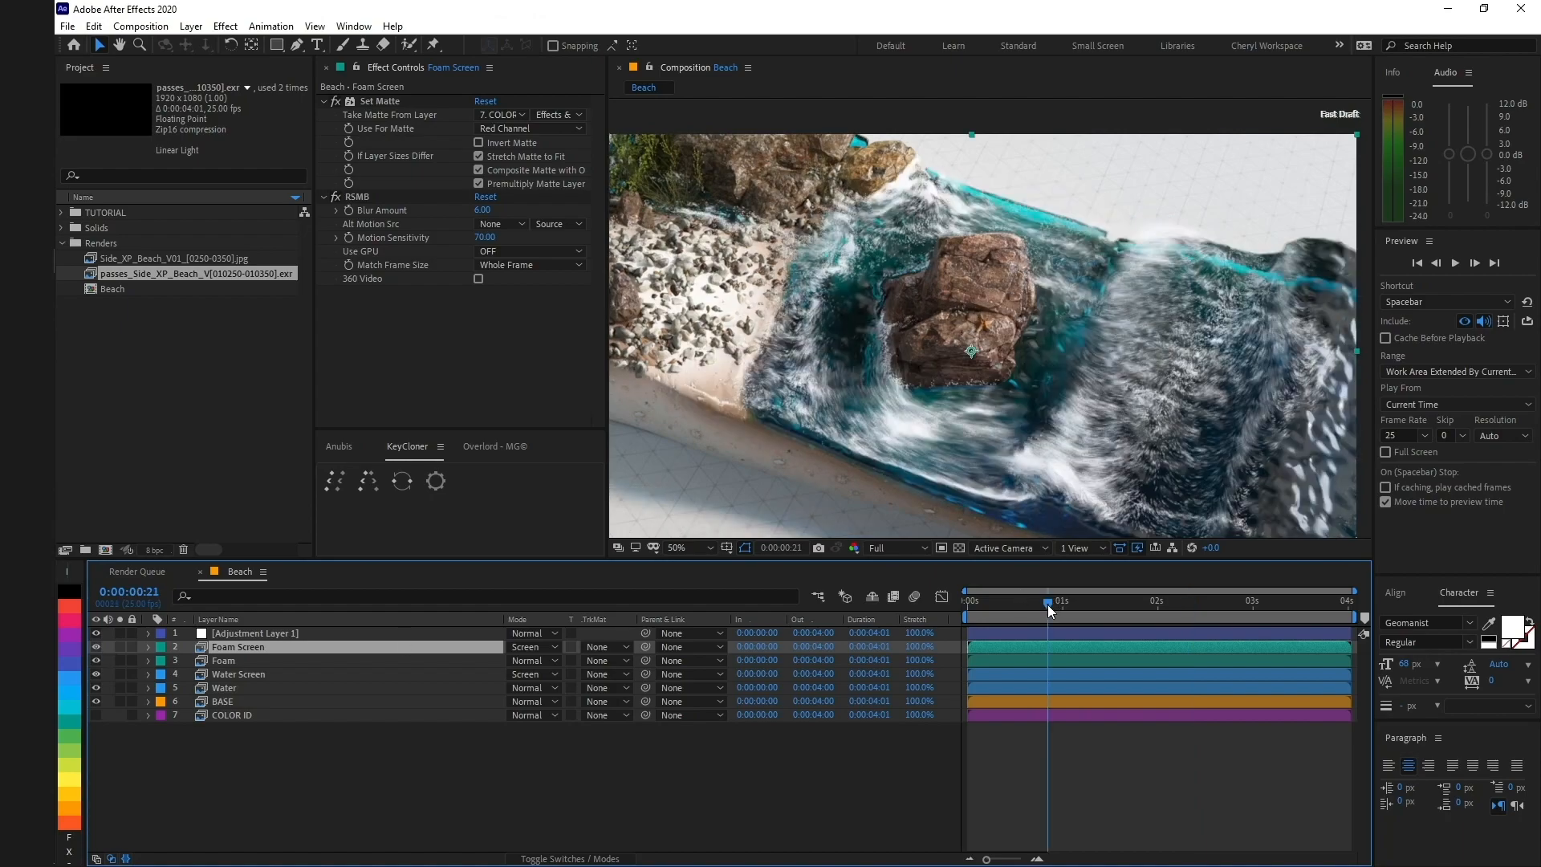